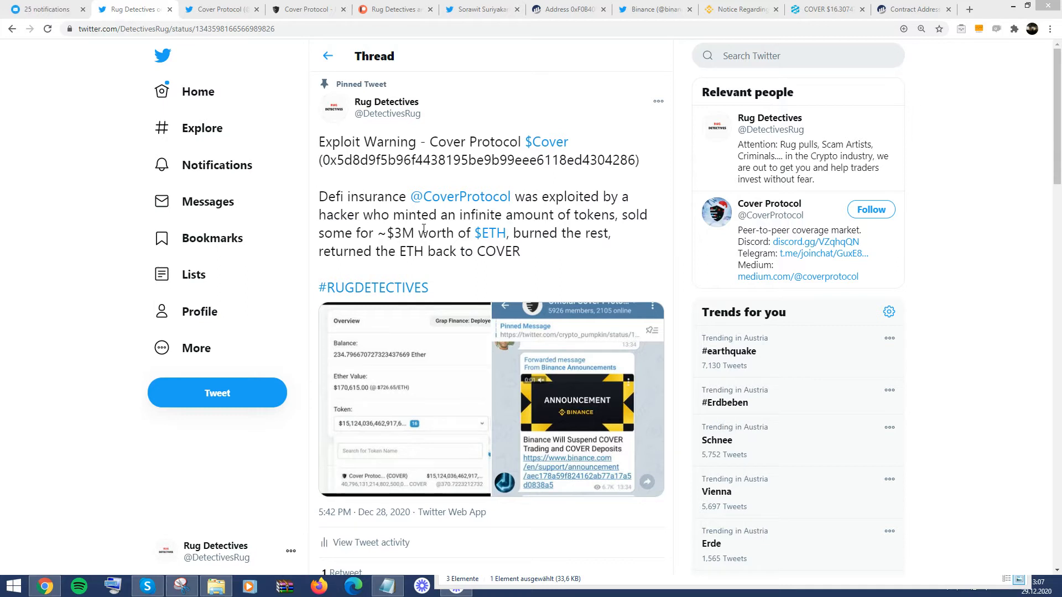
mouse_move(371, 134)
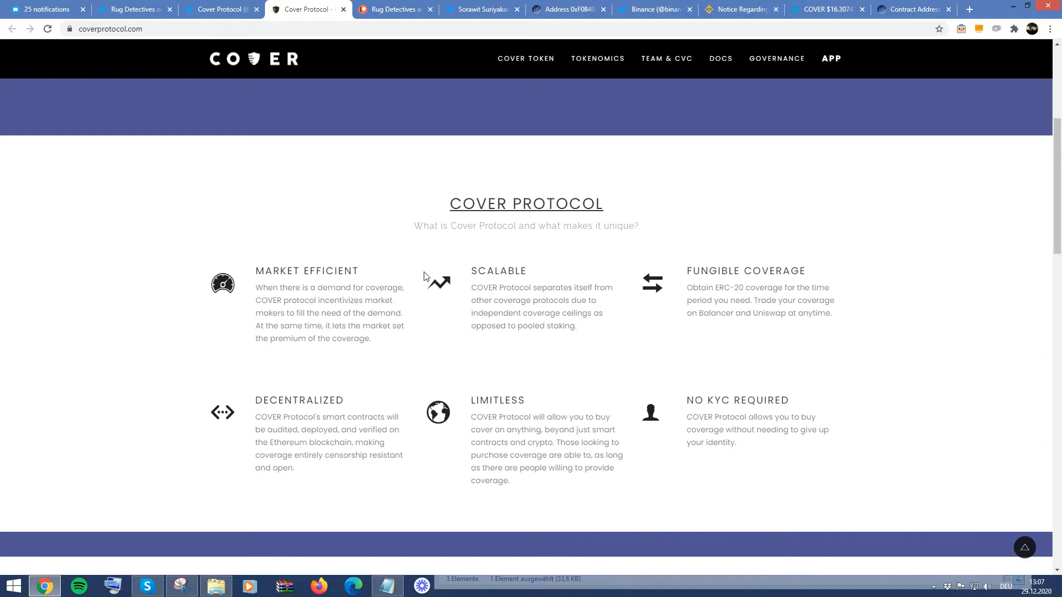
mouse_move(331, 298)
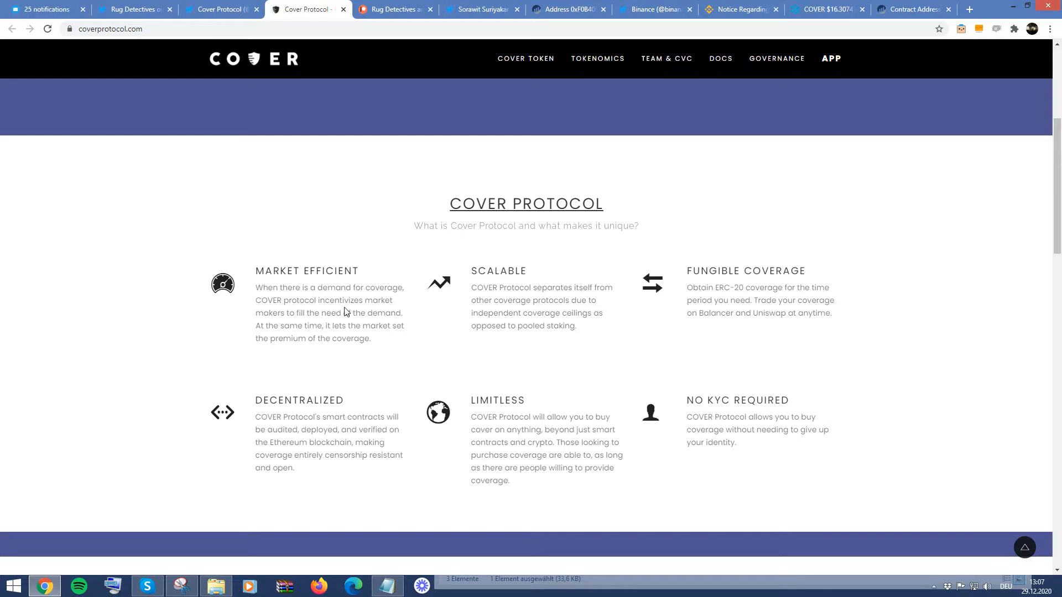
mouse_move(306, 321)
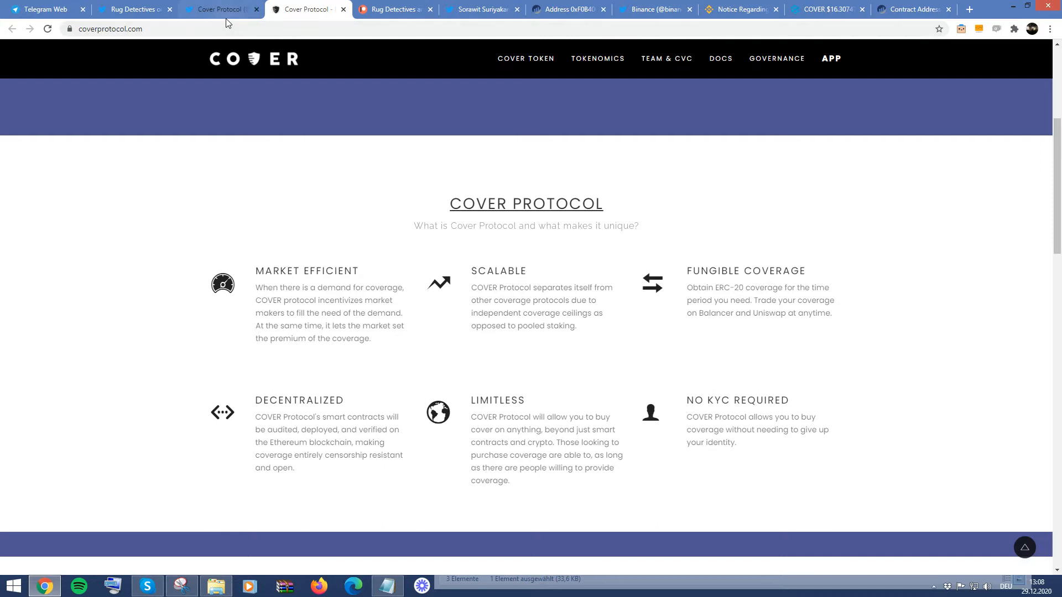
Glance at the Cover Protocol profile, then return to the Rug Detectives exploit warning thread.
left_click(218, 9)
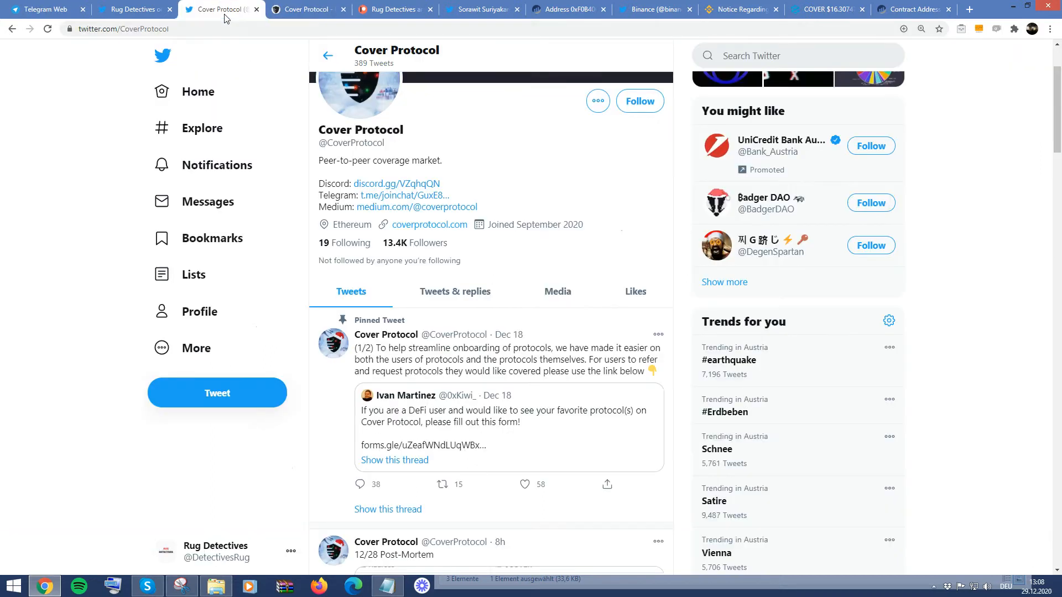
left_click(133, 9)
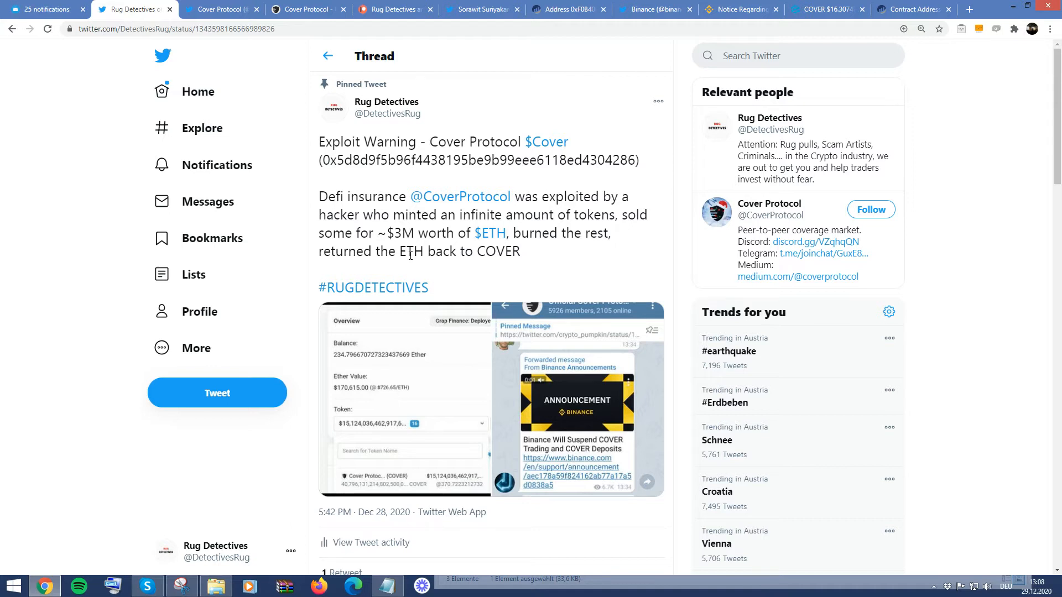
left_click(45, 9)
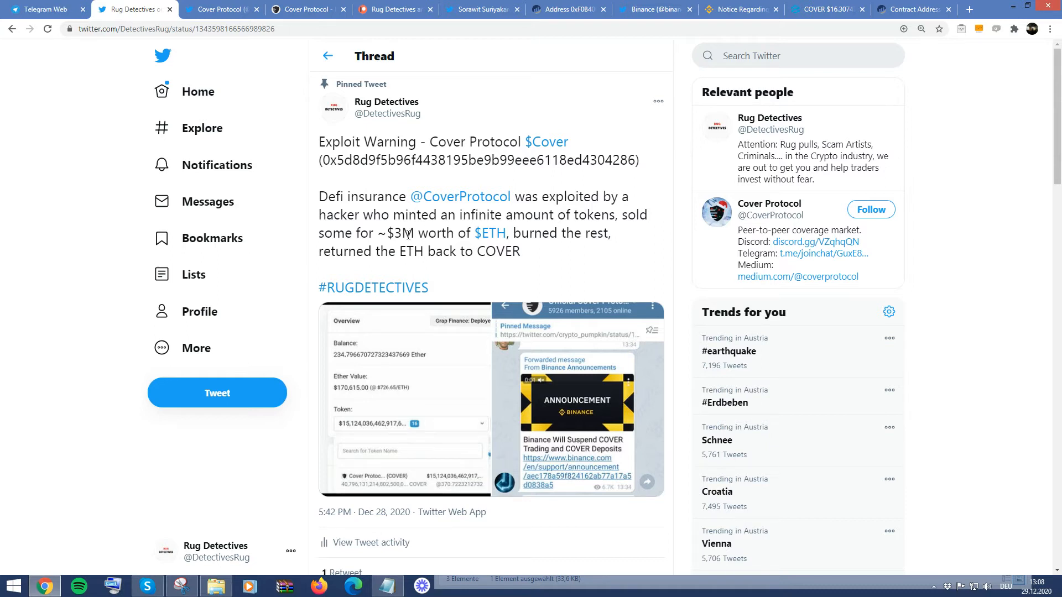
scroll("down", 3)
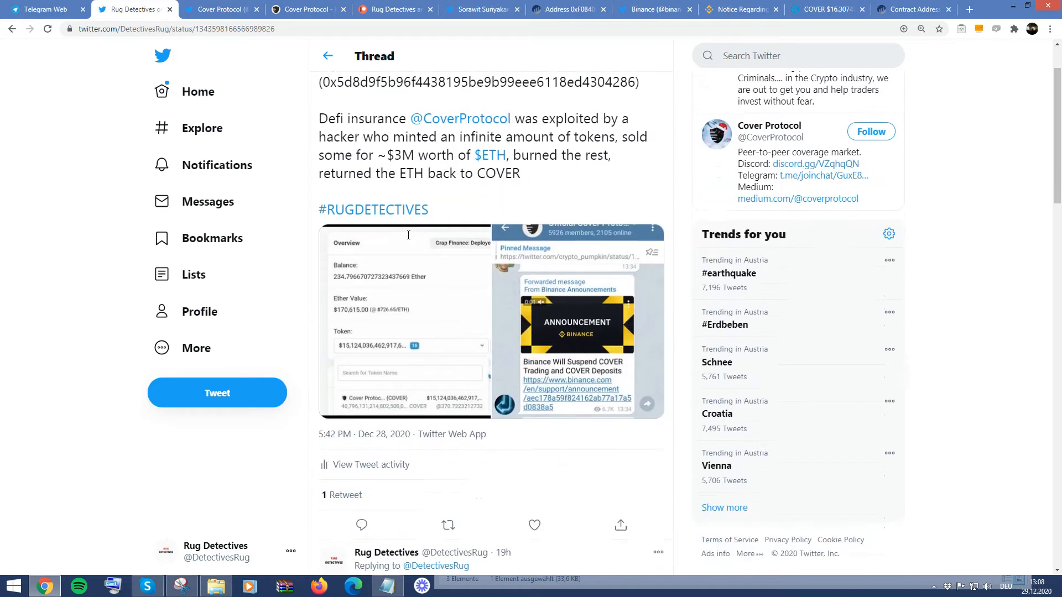
scroll("down", 3)
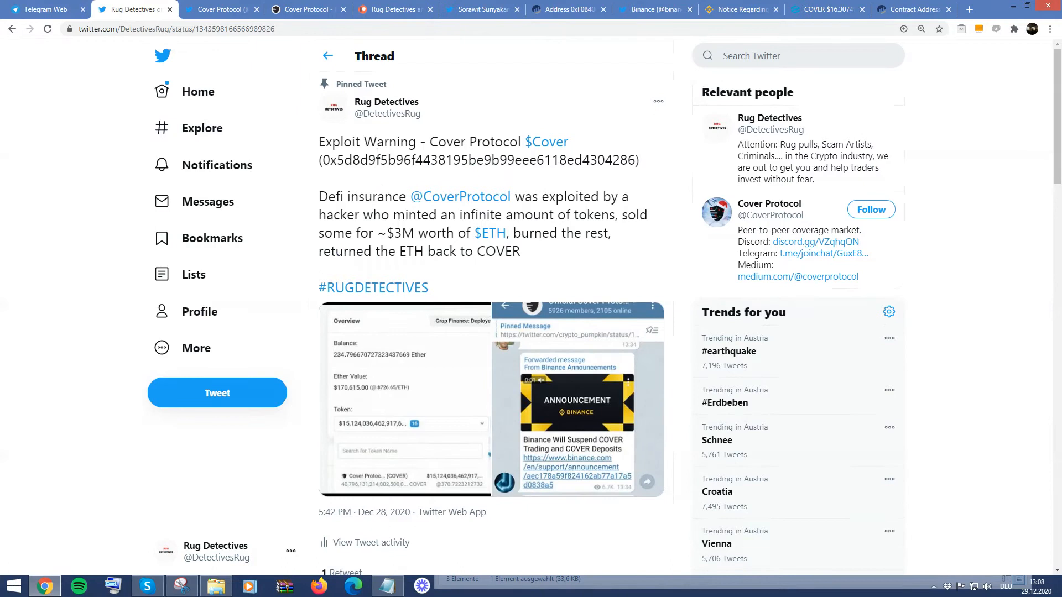
Scroll down to the Rug Detectives reply with the Blacksmith.sol minting-rights code image.
scroll("down", 3)
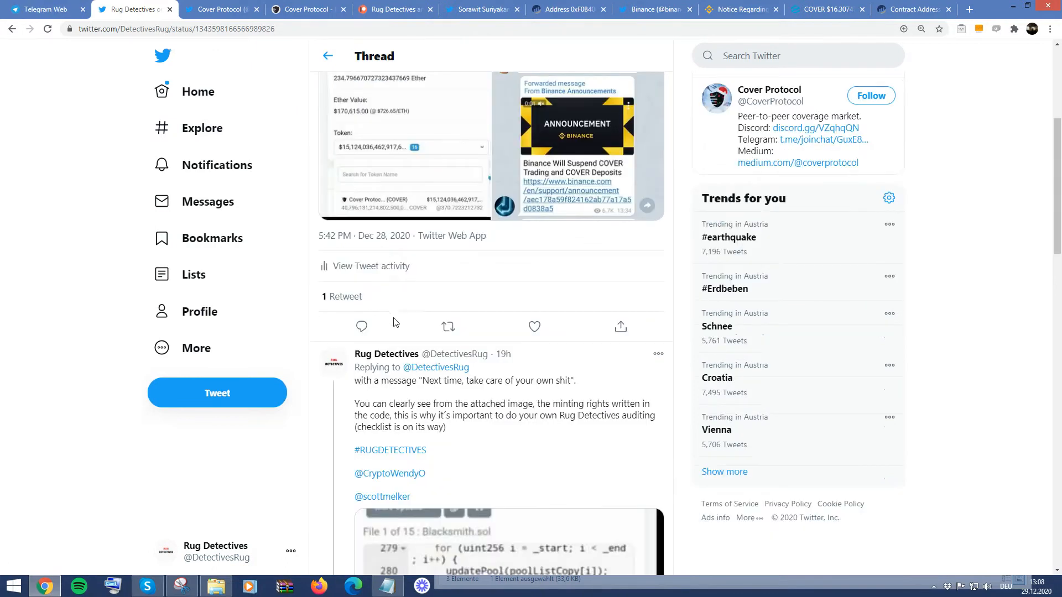
scroll("down", 3)
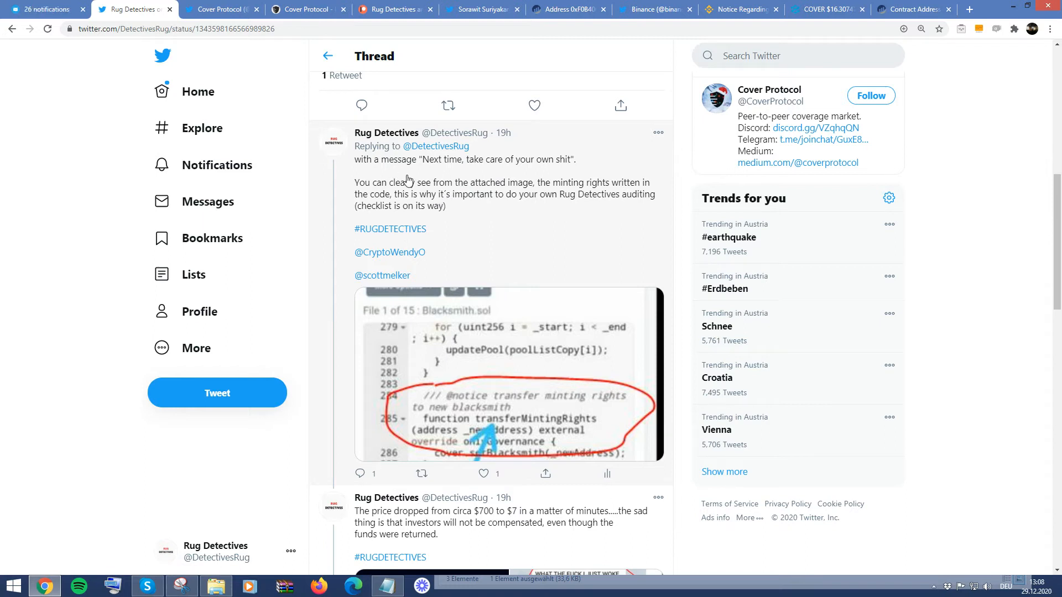
mouse_move(411, 184)
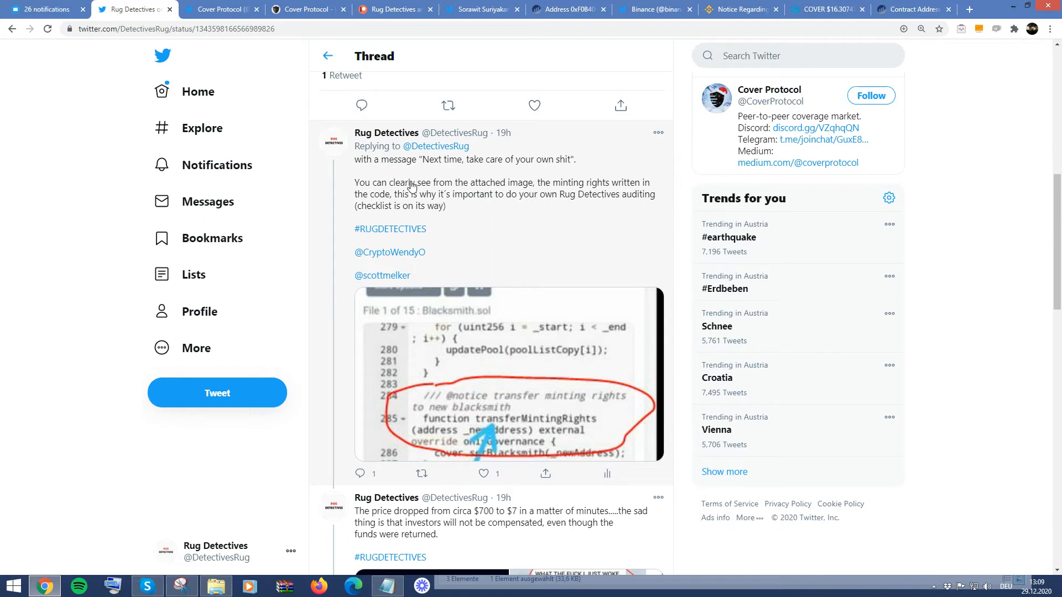
mouse_move(500, 175)
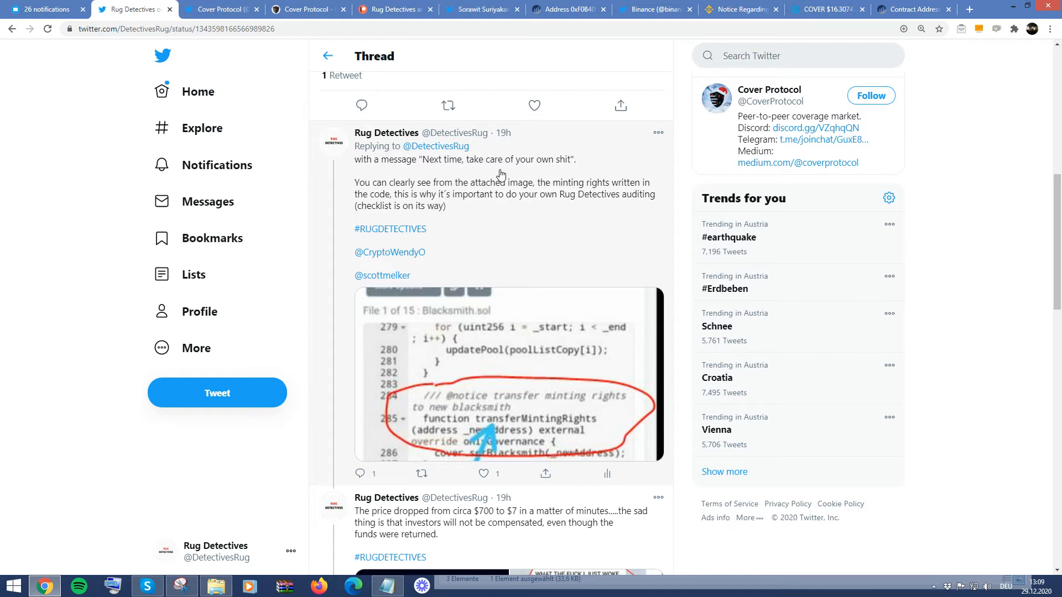
mouse_move(538, 196)
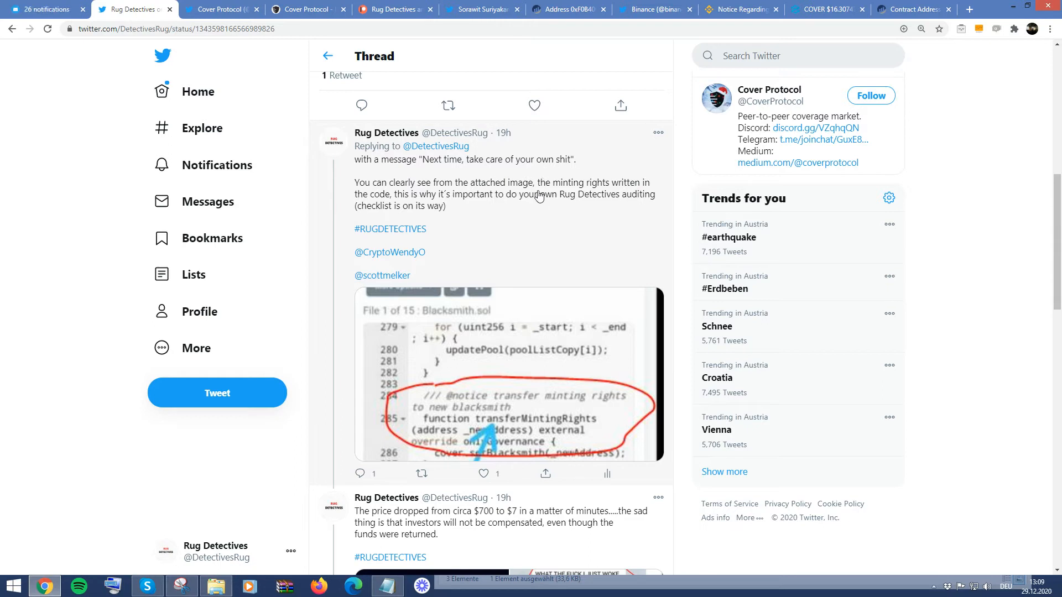
mouse_move(540, 199)
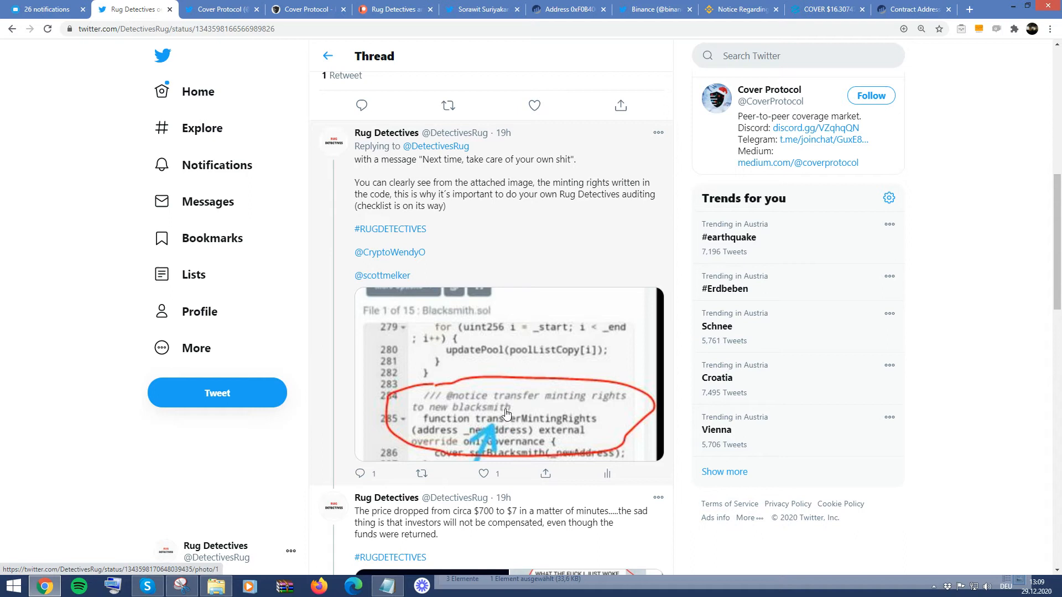
mouse_move(471, 425)
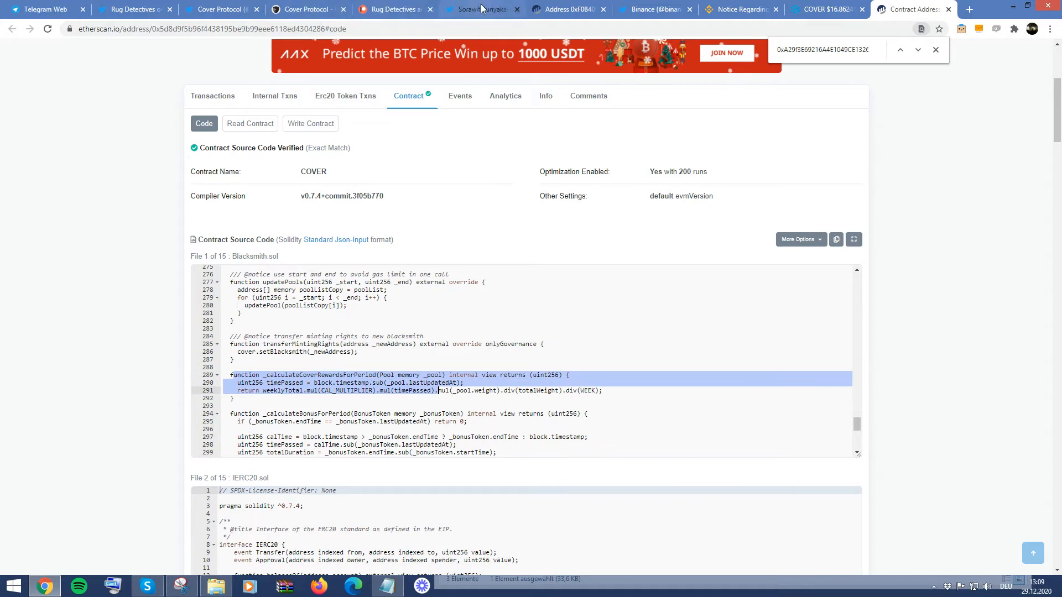
View Sorawit Suriyakarn's four-step COVER attack thread, then the Etherscan COVER contract source.
left_click(483, 9)
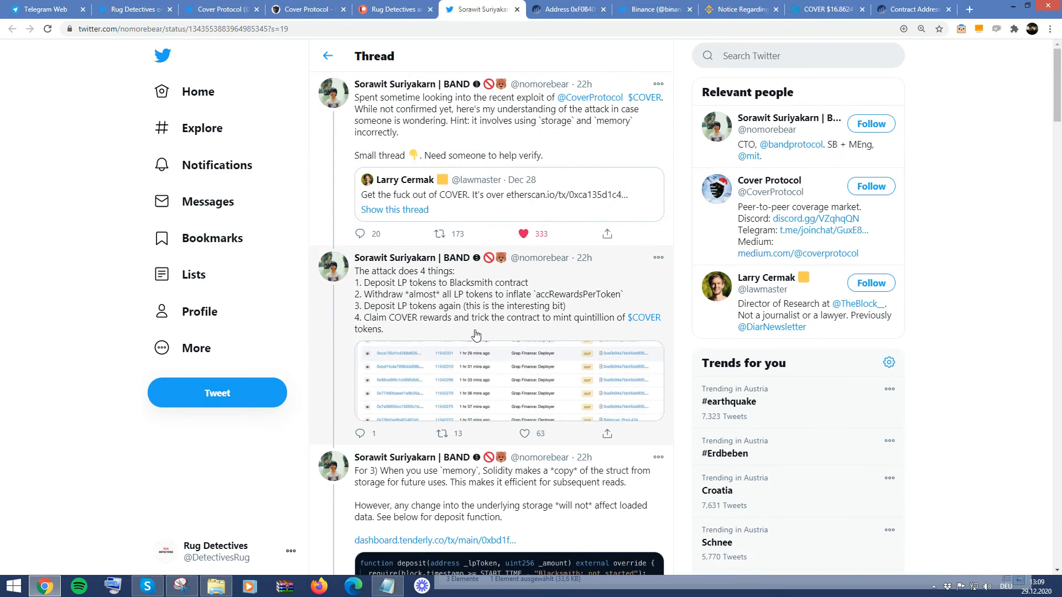
mouse_move(446, 302)
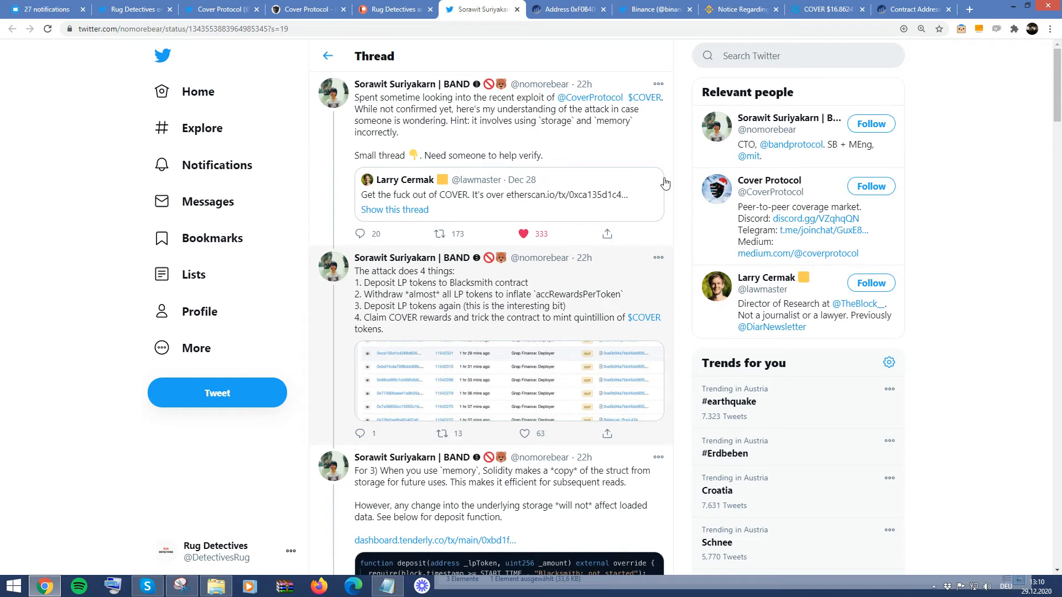
left_click(912, 9)
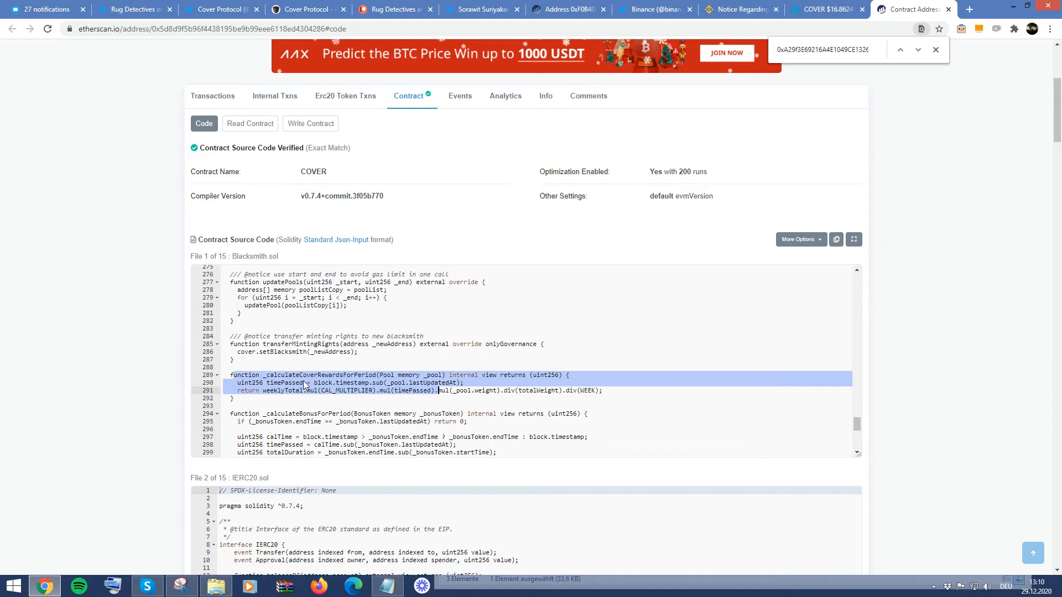
Return to Sorawit Suriyakarn's COVER attack thread on Twitter.
left_click(481, 9)
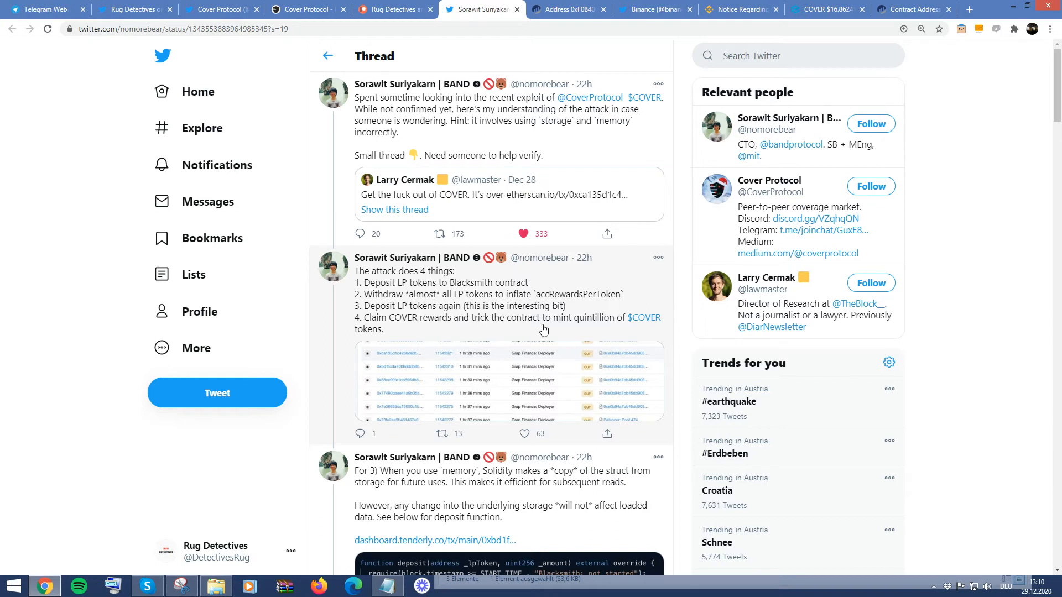
mouse_move(480, 374)
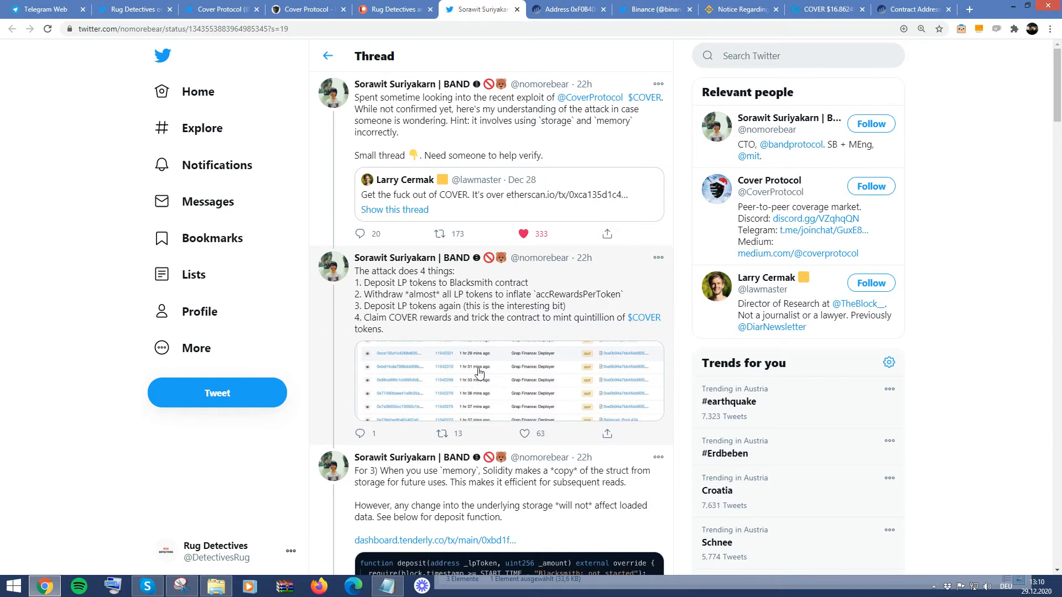
mouse_move(507, 382)
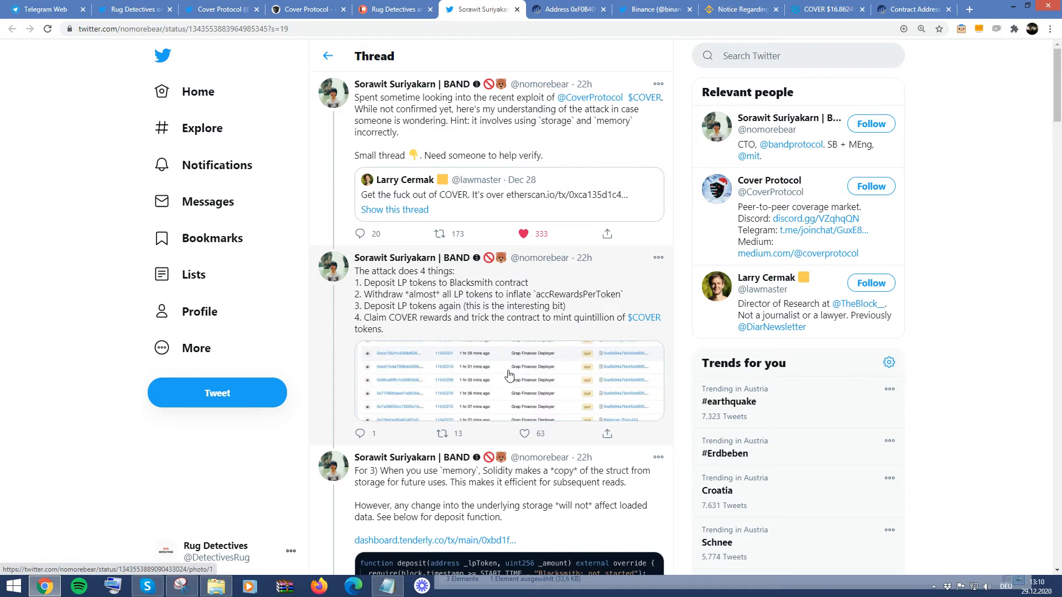
mouse_move(495, 381)
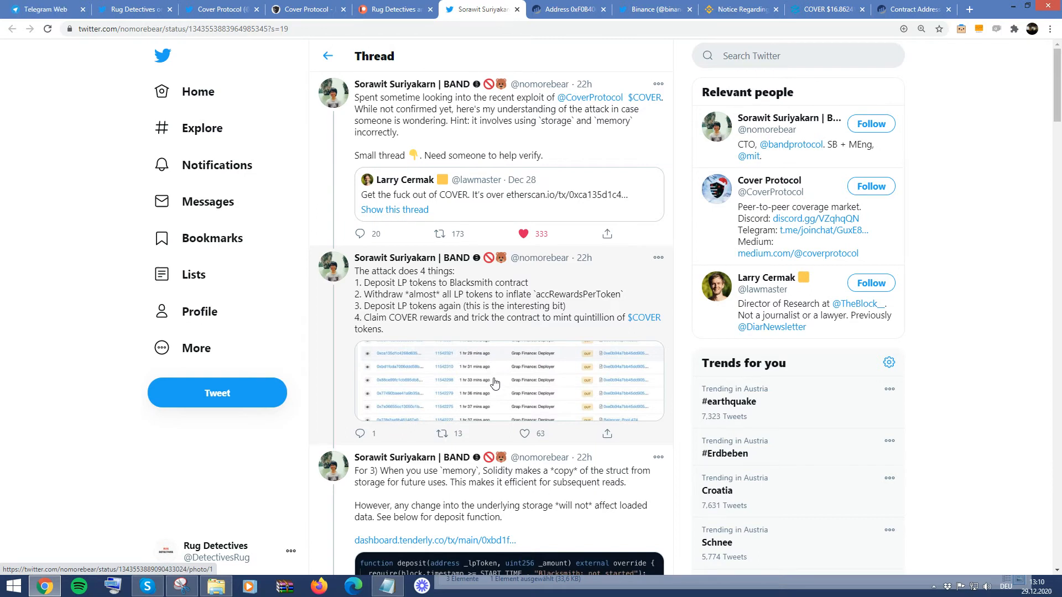
Scroll to the tweets on memory versus storage with the deposit() code snippet.
scroll("down", 3)
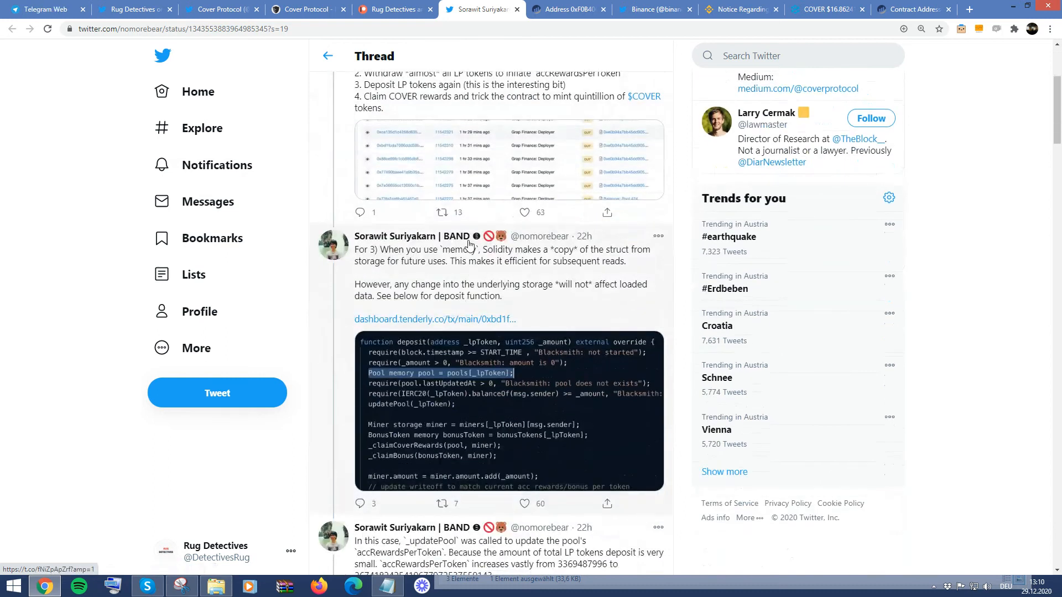
scroll("down", 3)
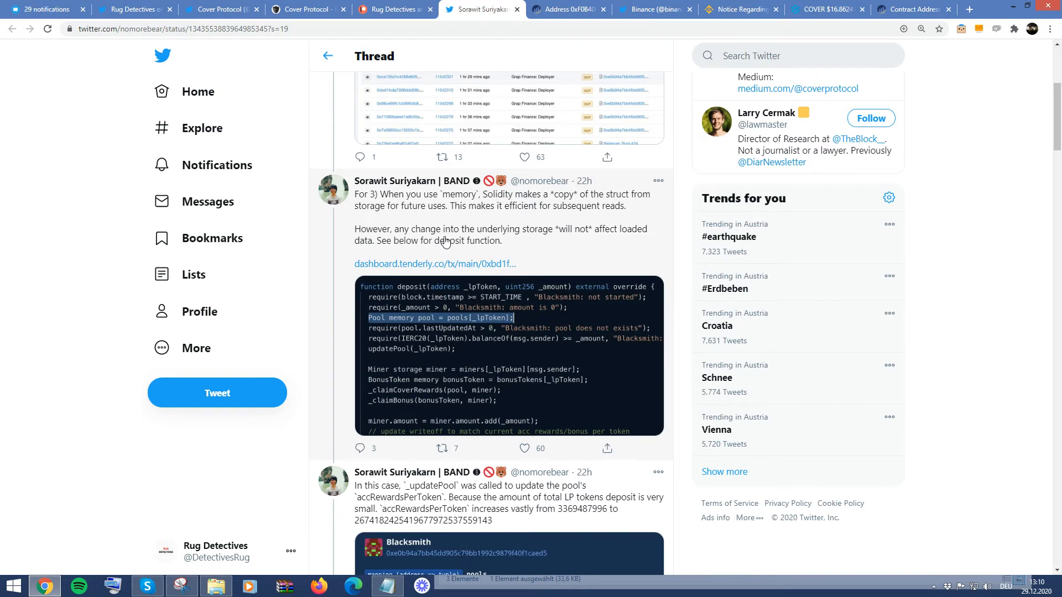
mouse_move(548, 244)
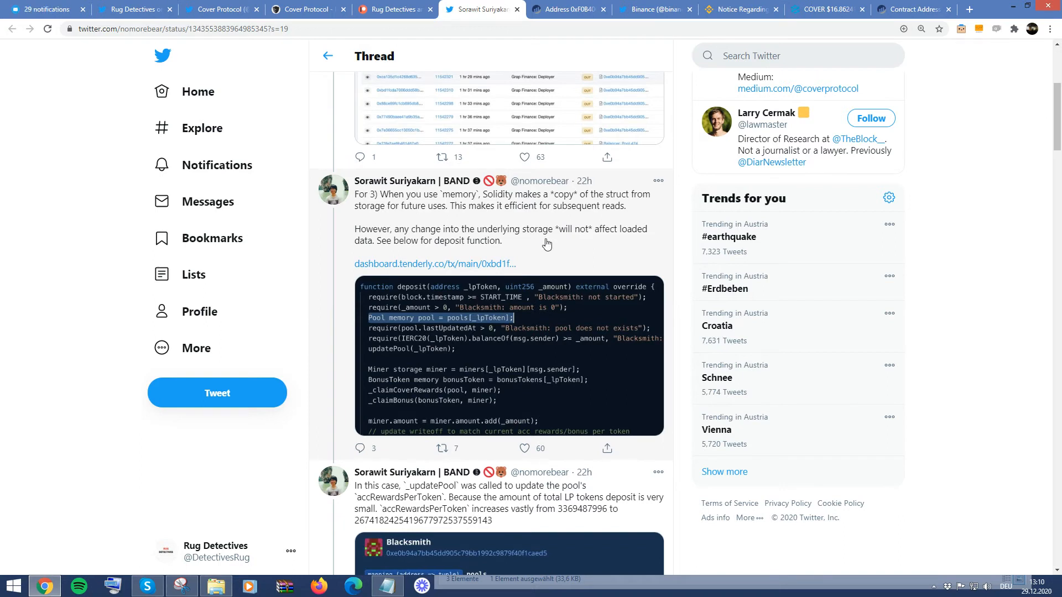
mouse_move(372, 329)
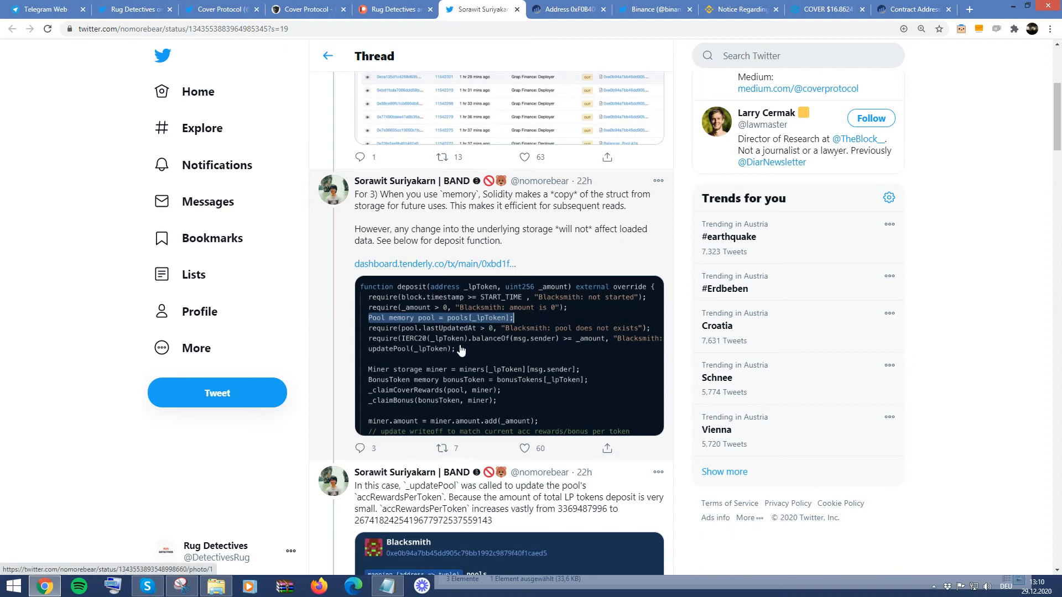
scroll("down", 3)
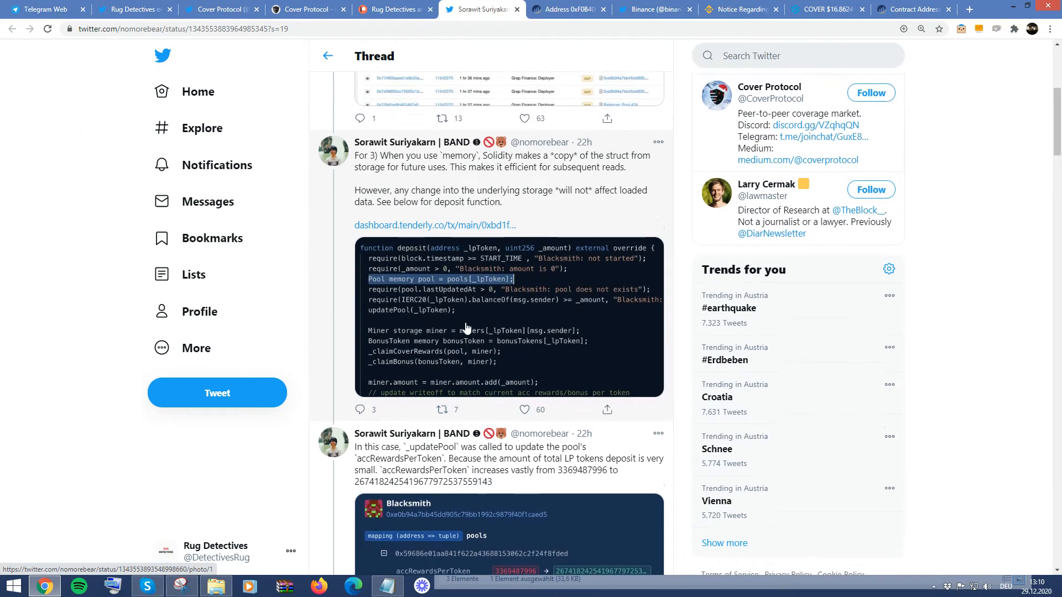
scroll("down", 3)
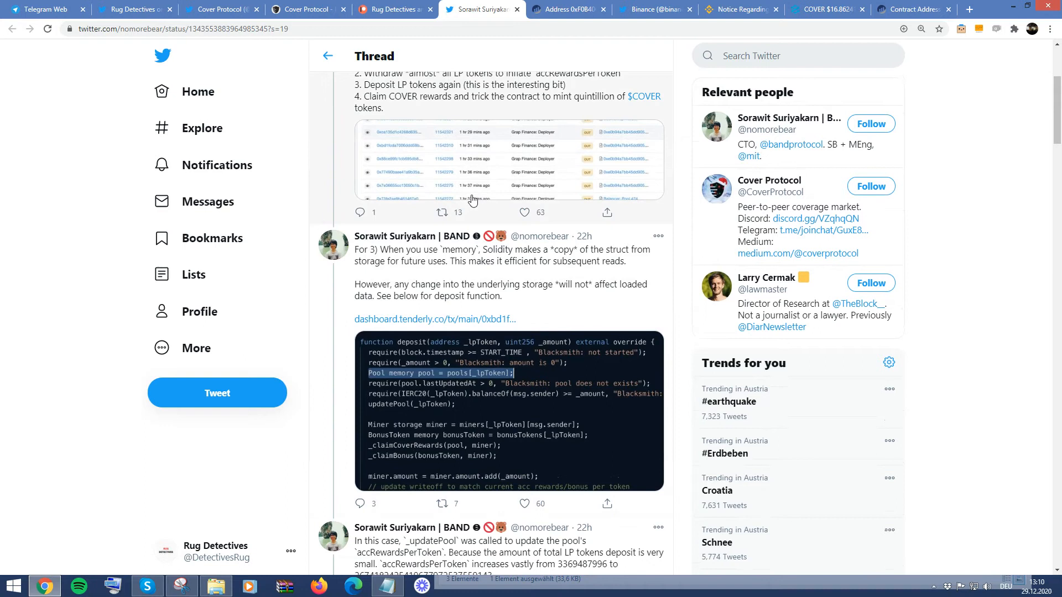
Show the DEXTools ETH/COVER chart with the price crashed to $16.86.
left_click(827, 9)
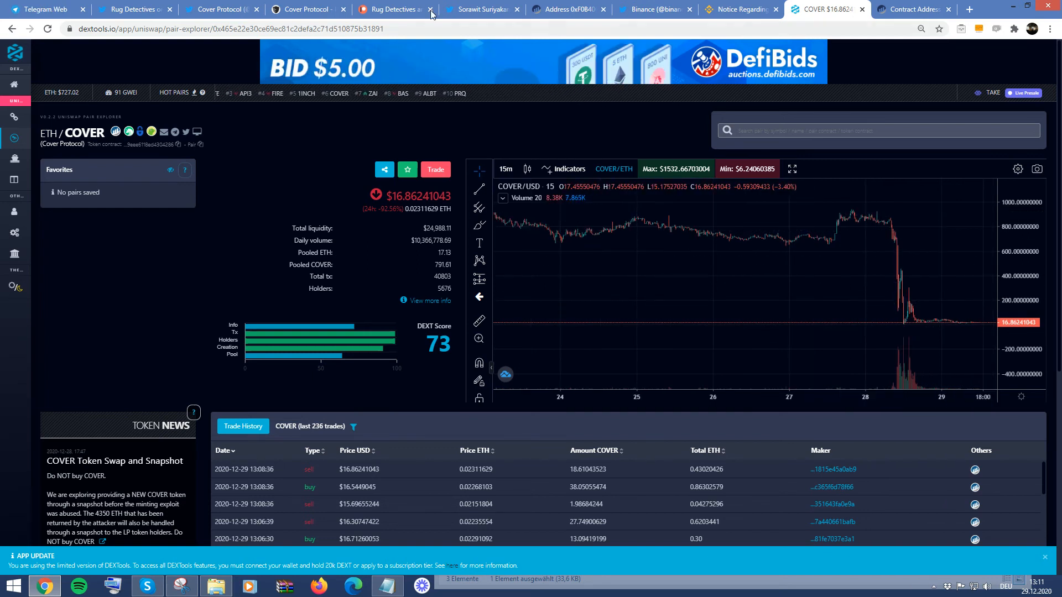
Show the Rug Detectives photo of the investor's Telegram message about losing 100 ETH.
left_click(132, 9)
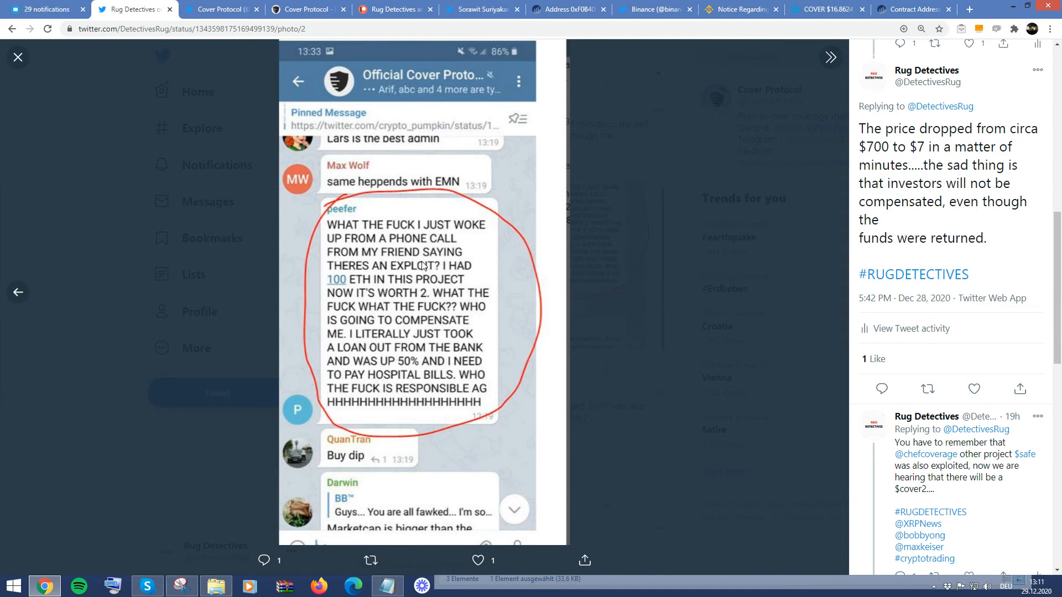
mouse_move(366, 289)
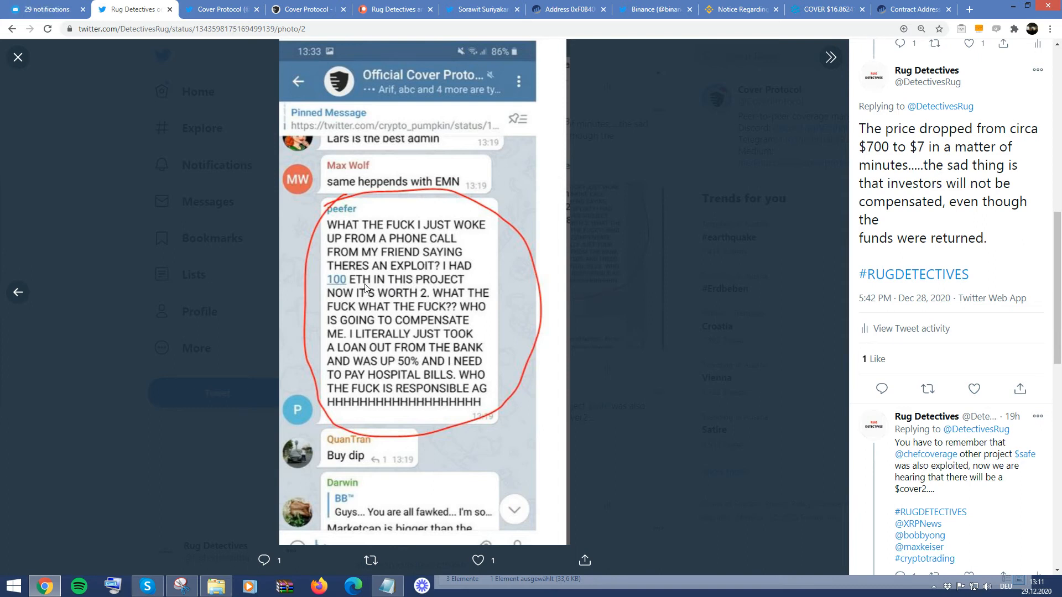
mouse_move(425, 305)
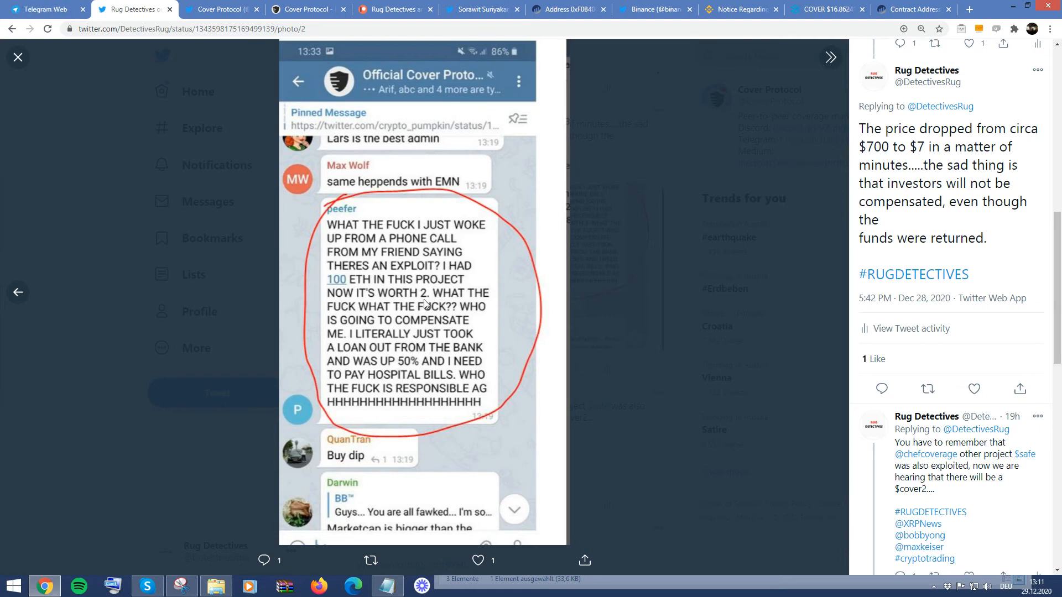
mouse_move(435, 293)
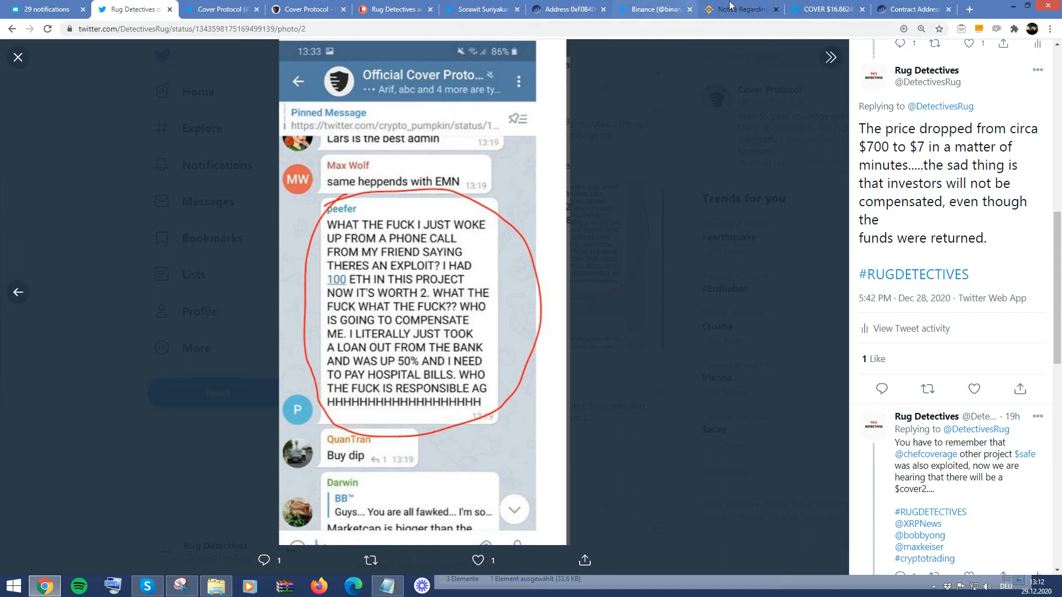
left_click(739, 8)
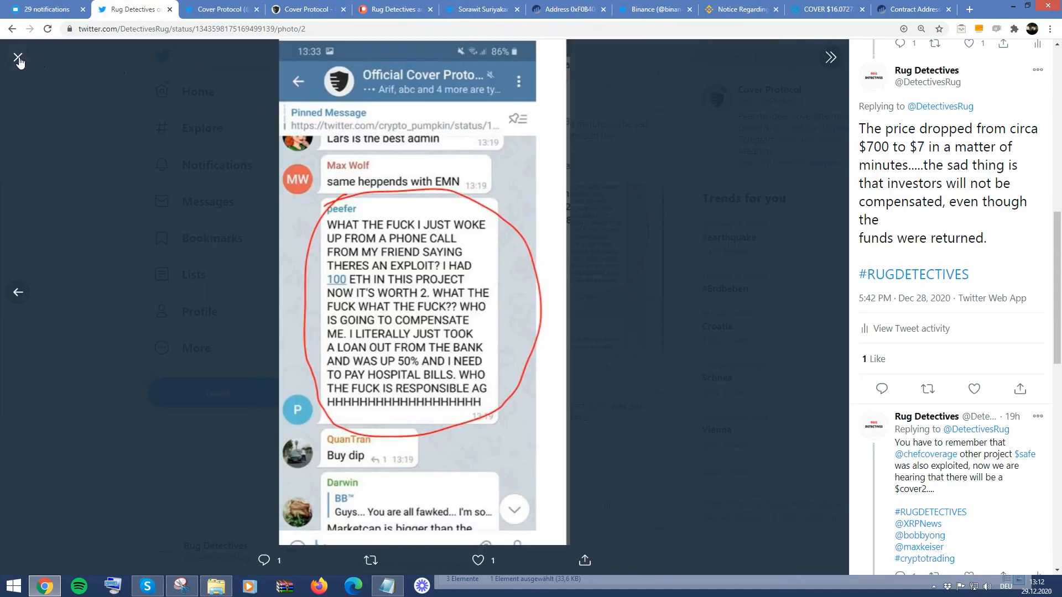
Close the complaint photo, view the Binance COVER suspension image, then close it.
left_click(19, 57)
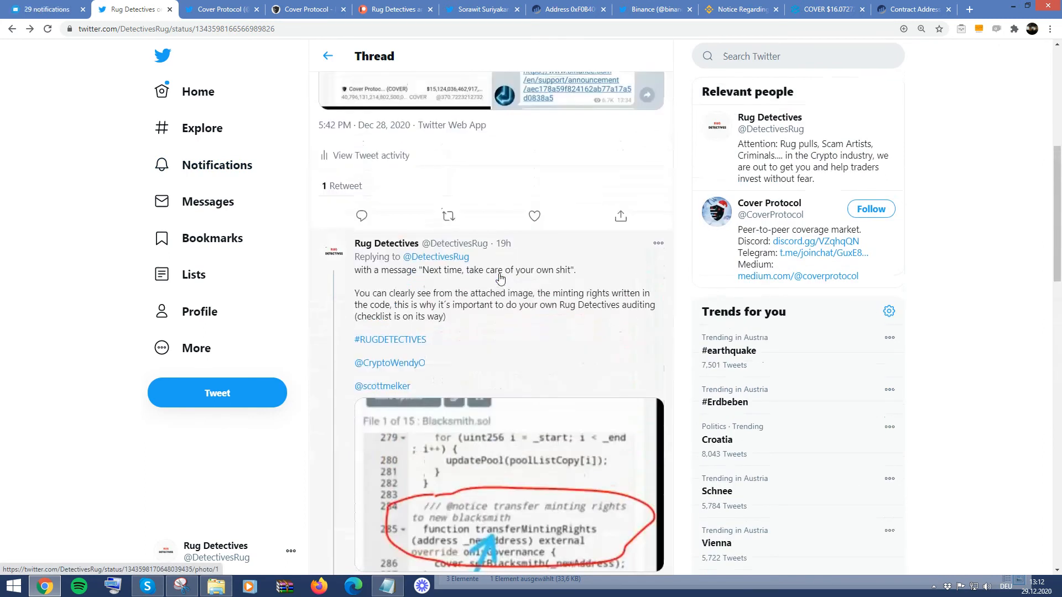
left_click(508, 488)
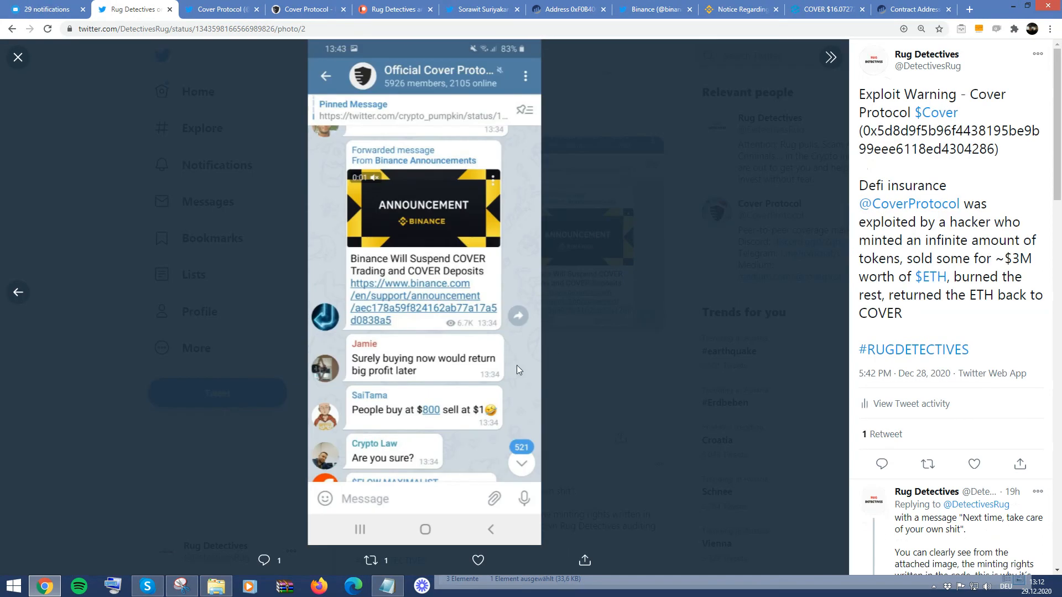
mouse_move(426, 277)
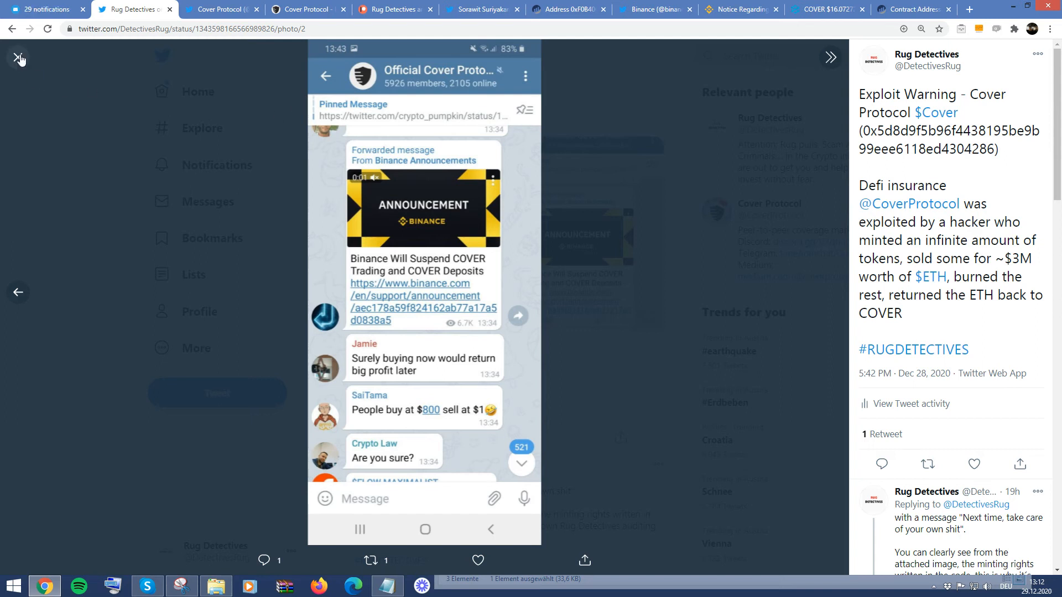
left_click(19, 59)
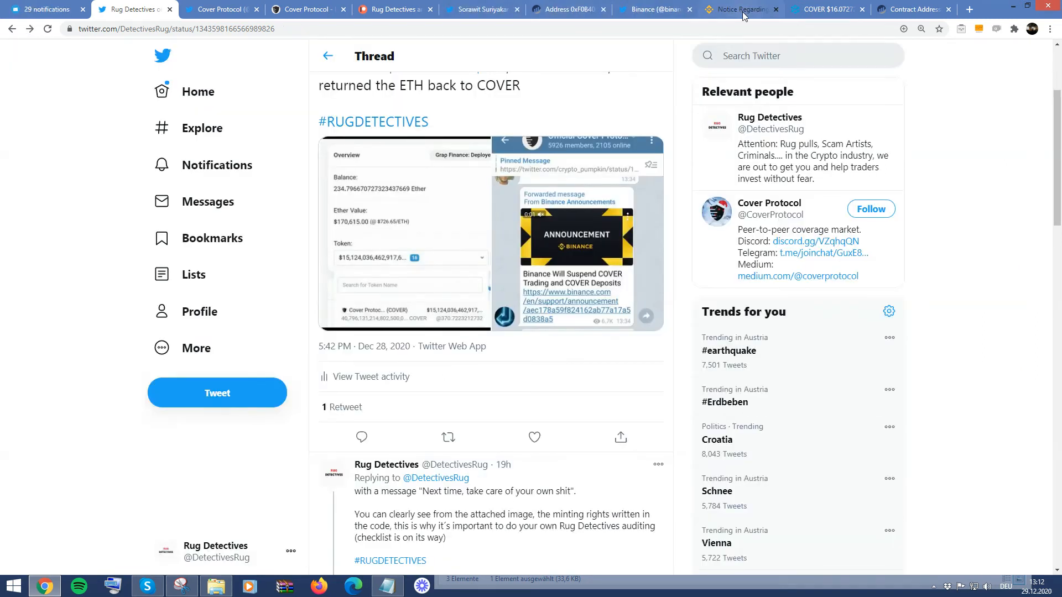
Show Binance's notice on delisting COVER-Old and distributing COVER-New at 1:1.
left_click(738, 9)
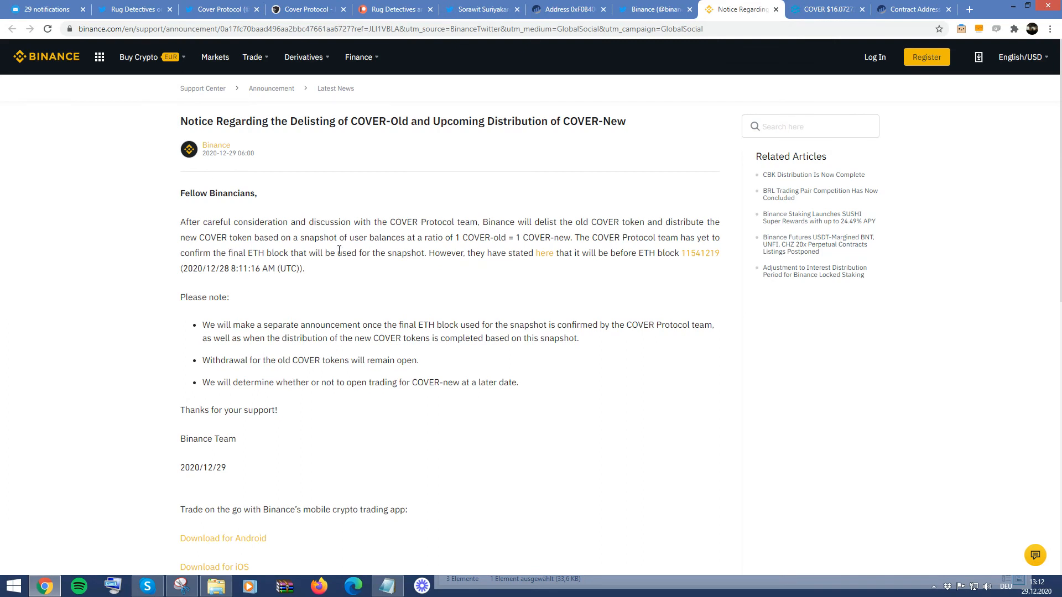
left_click(45, 9)
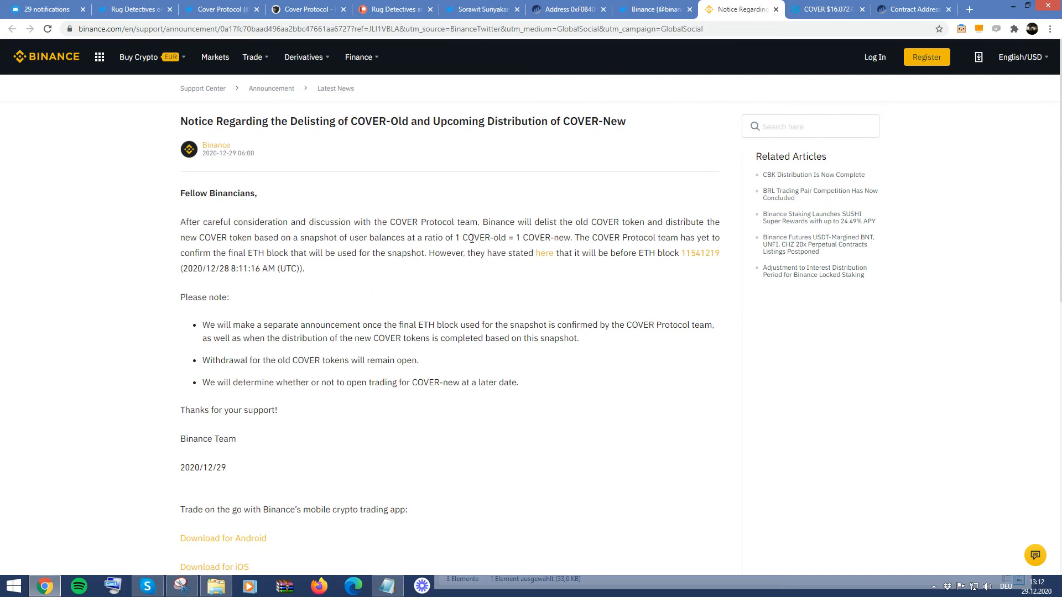
mouse_move(389, 271)
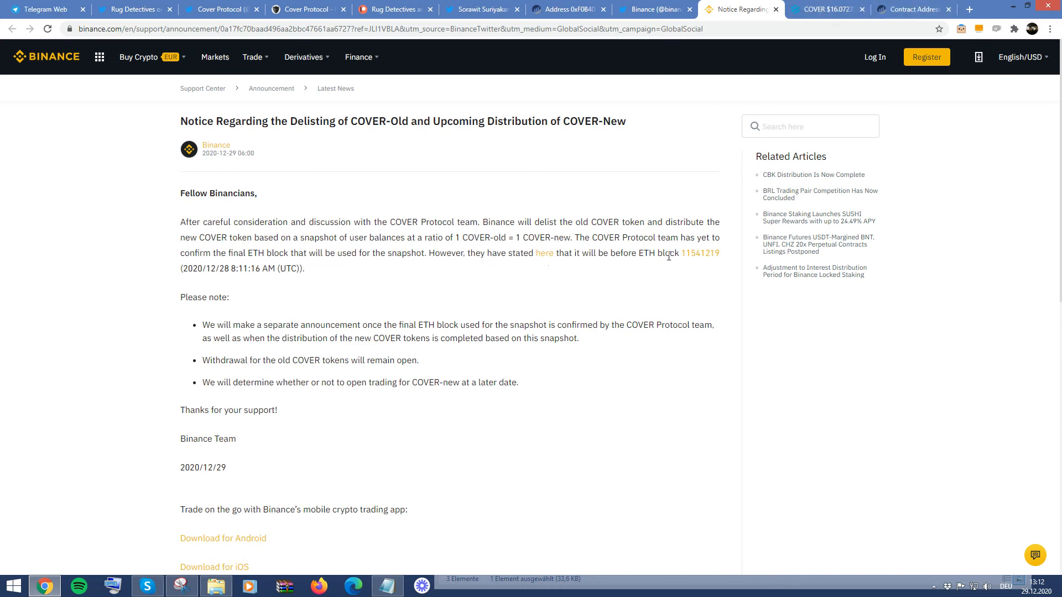
mouse_move(690, 259)
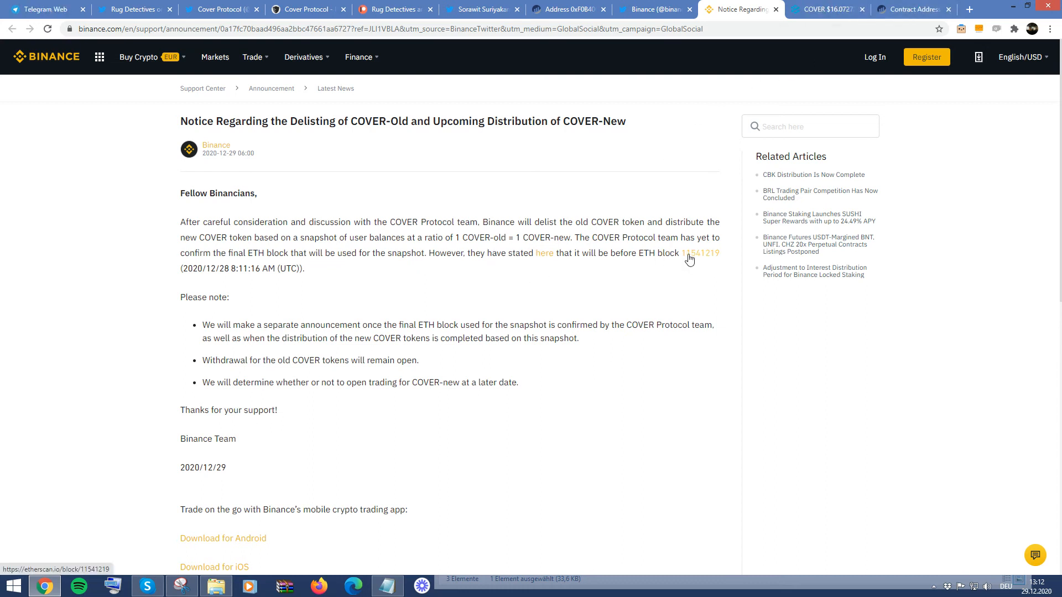
Return to the DEXTools ETH/COVER chart showing the crash to about $16.07.
left_click(824, 9)
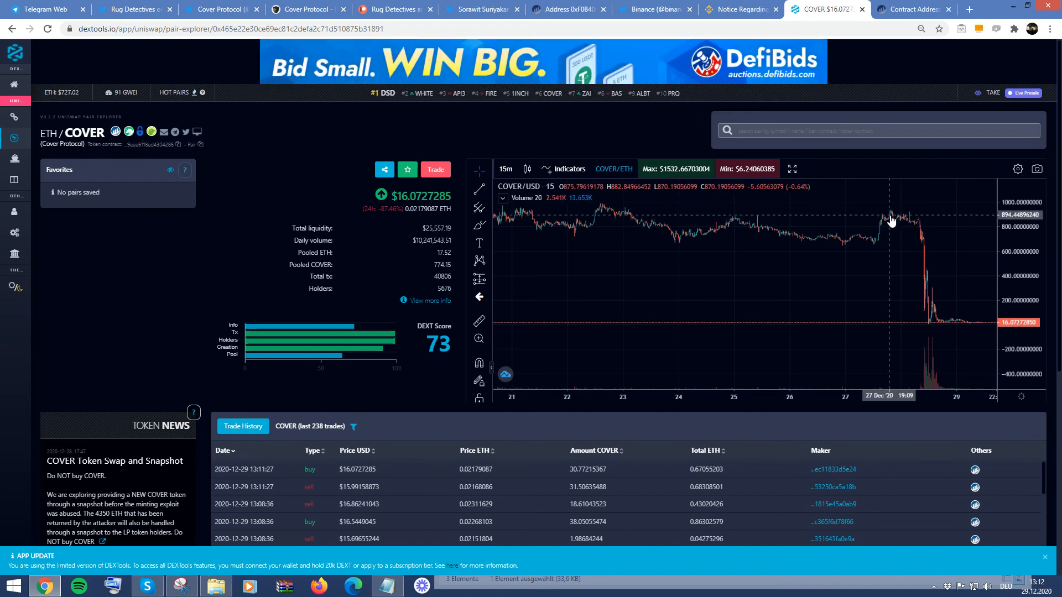
mouse_move(918, 316)
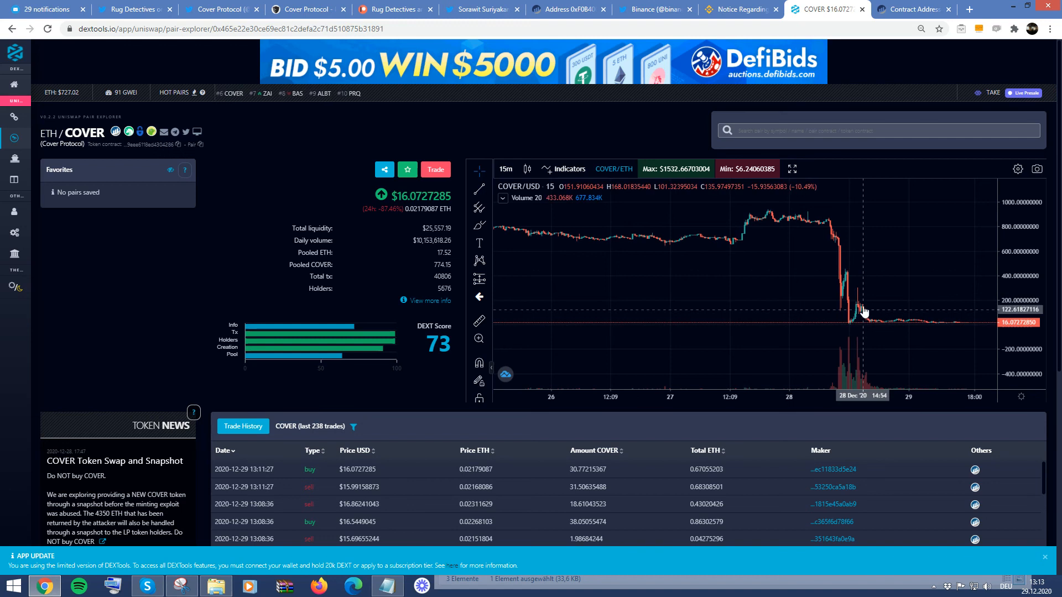
mouse_move(845, 298)
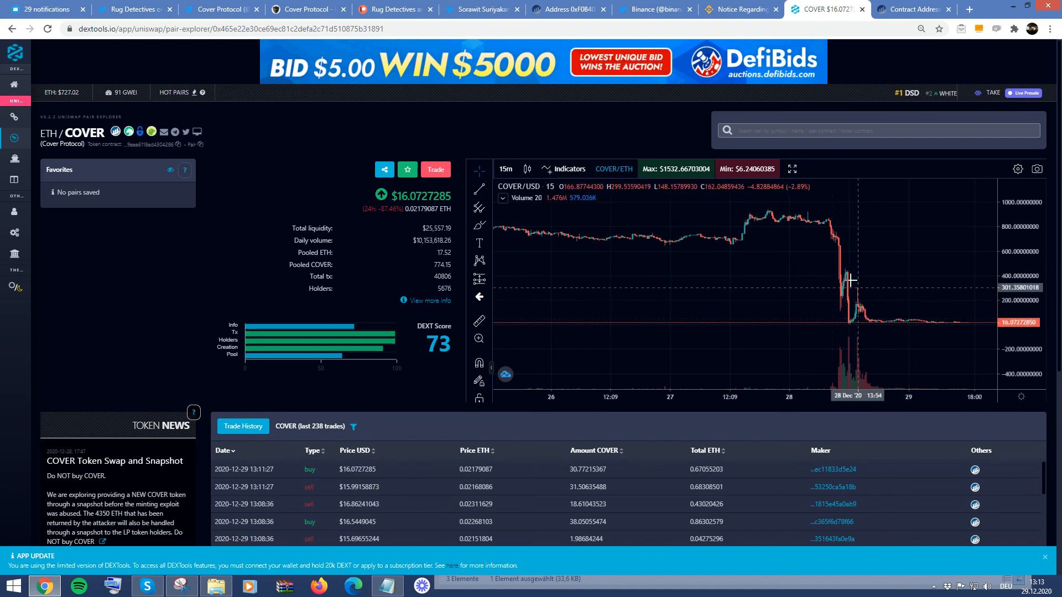
mouse_move(845, 250)
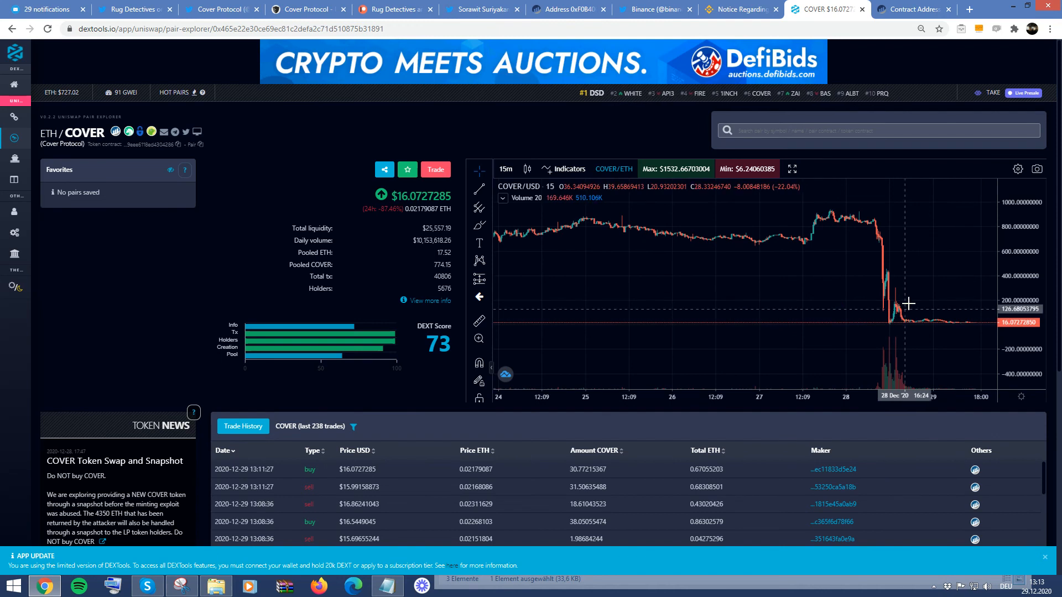
mouse_move(908, 281)
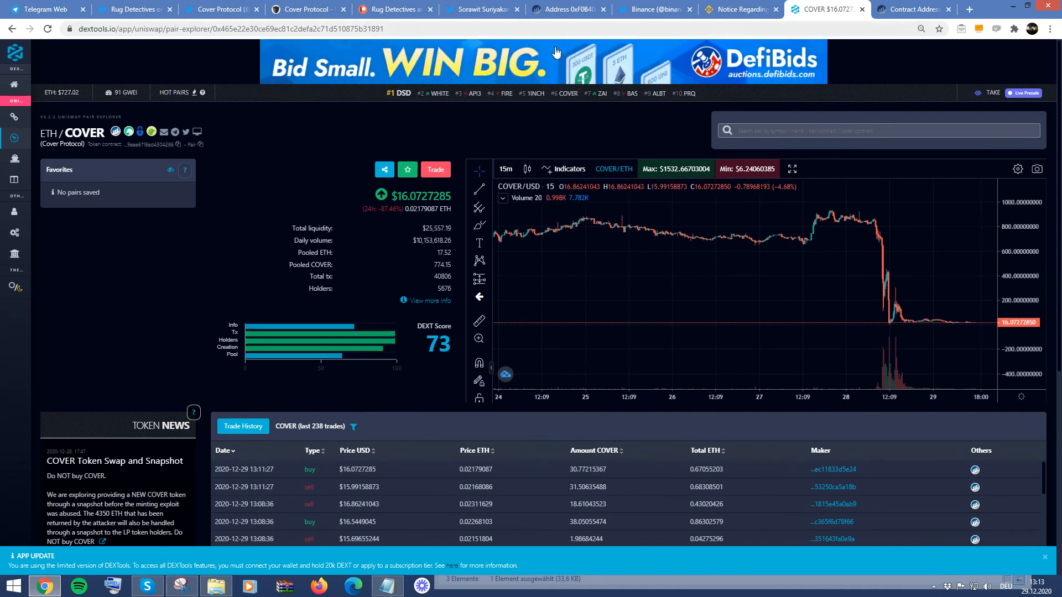
Check the coverprotocol.com site, then return to Cover Protocol's Twitter profile with 13.4K followers.
left_click(305, 9)
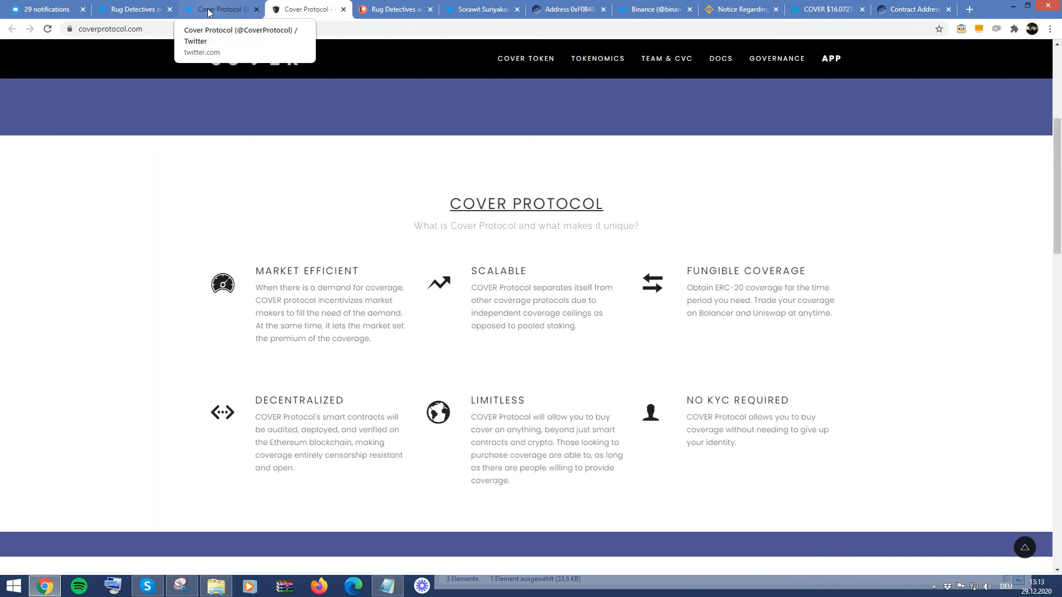
left_click(218, 9)
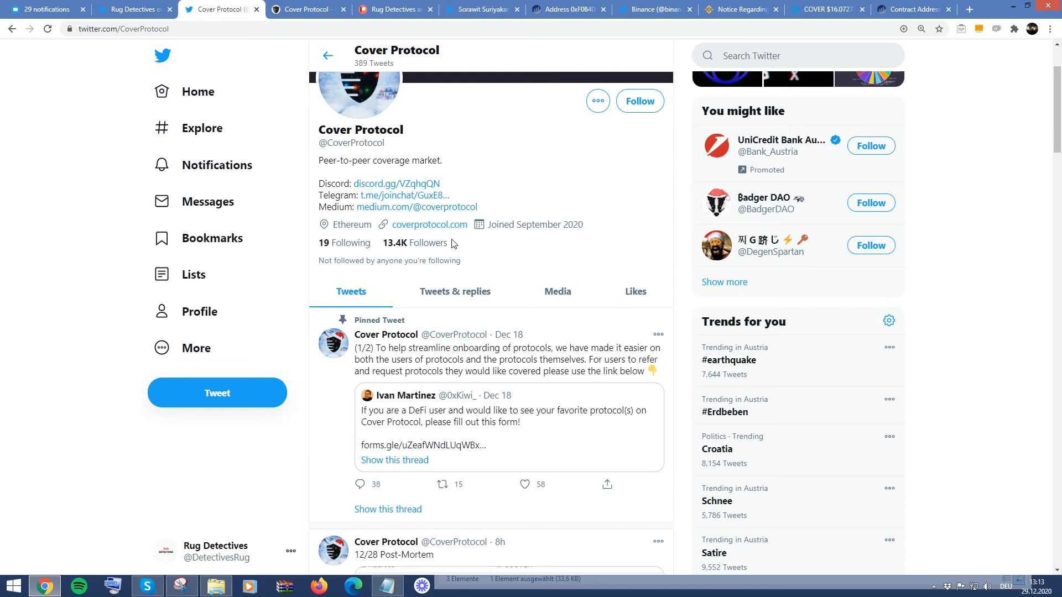
mouse_move(359, 139)
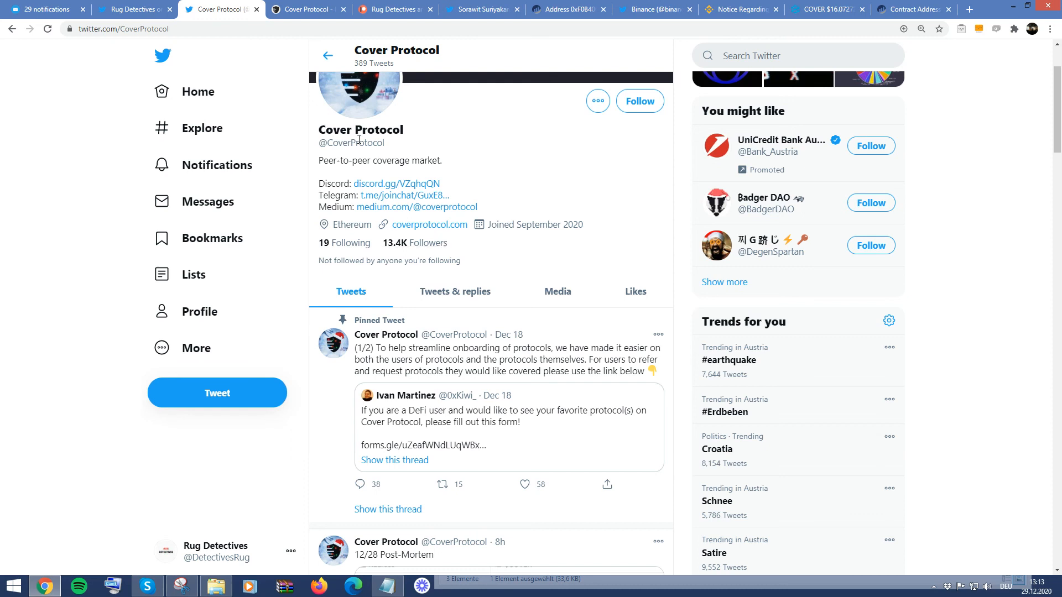
mouse_move(438, 144)
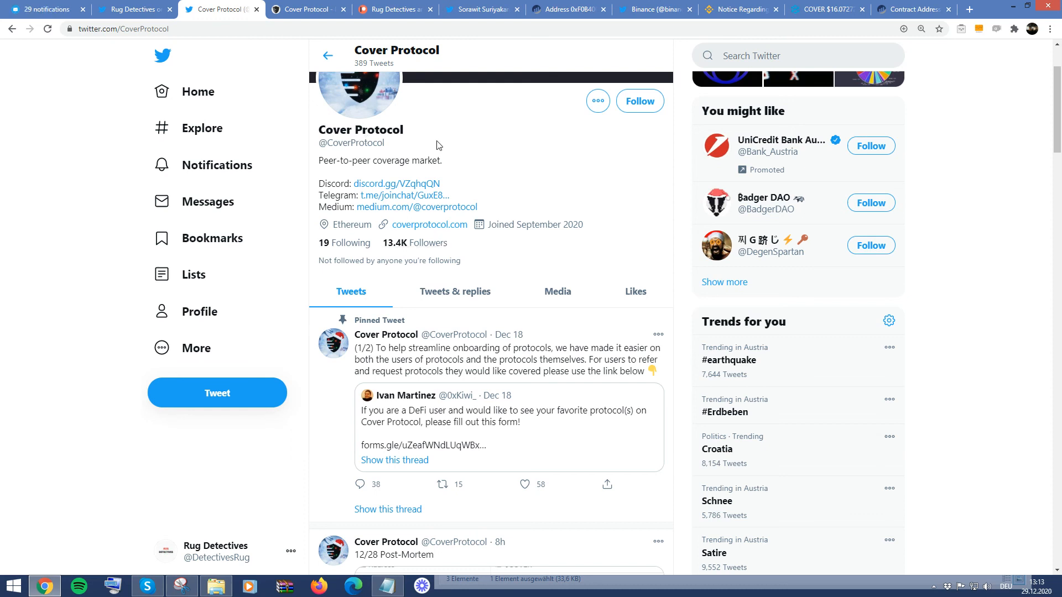
mouse_move(449, 160)
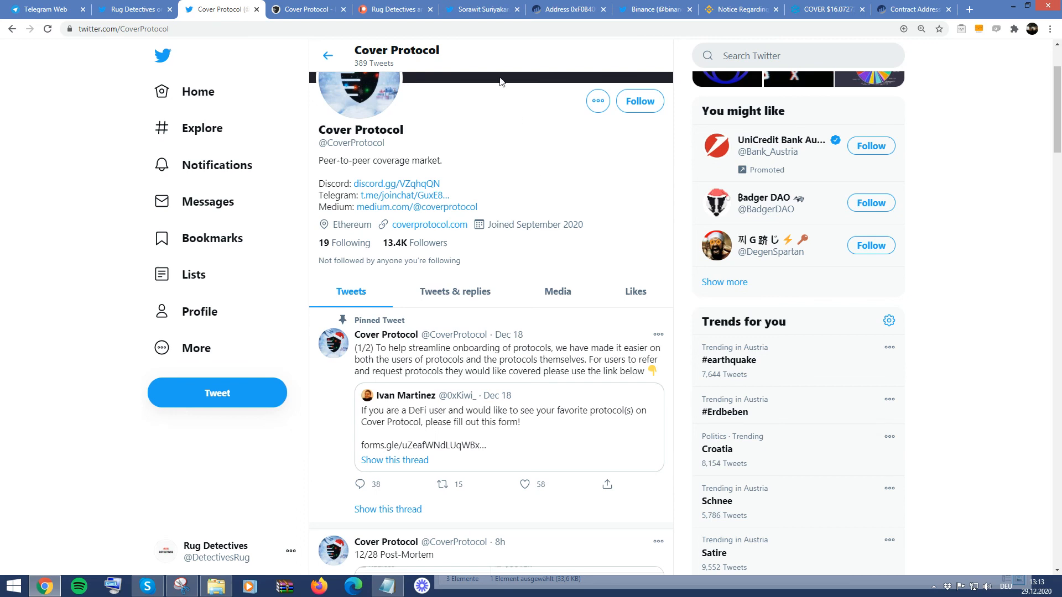
mouse_move(562, 274)
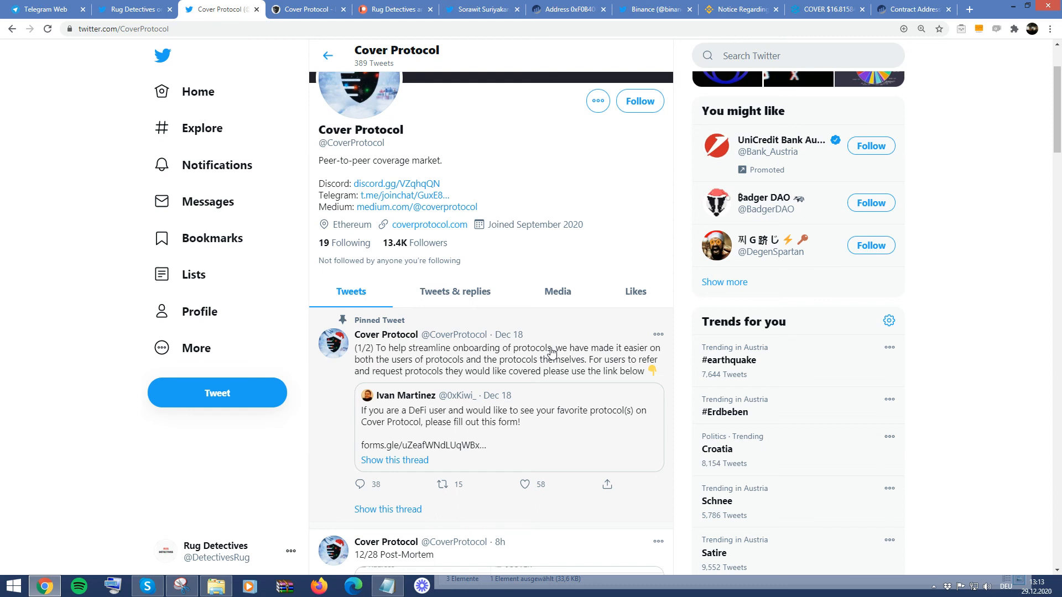
mouse_move(553, 352)
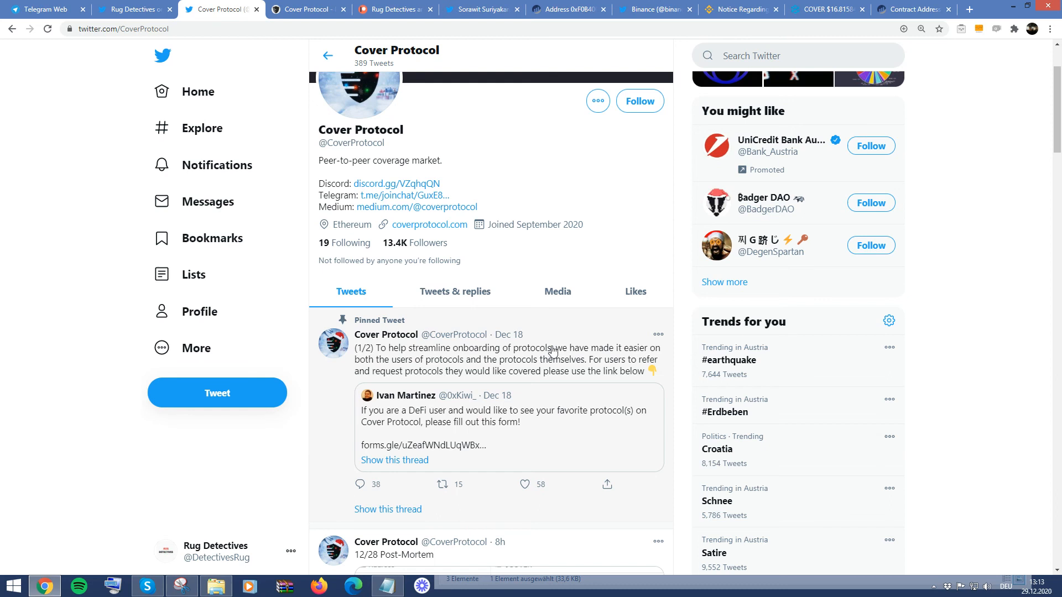